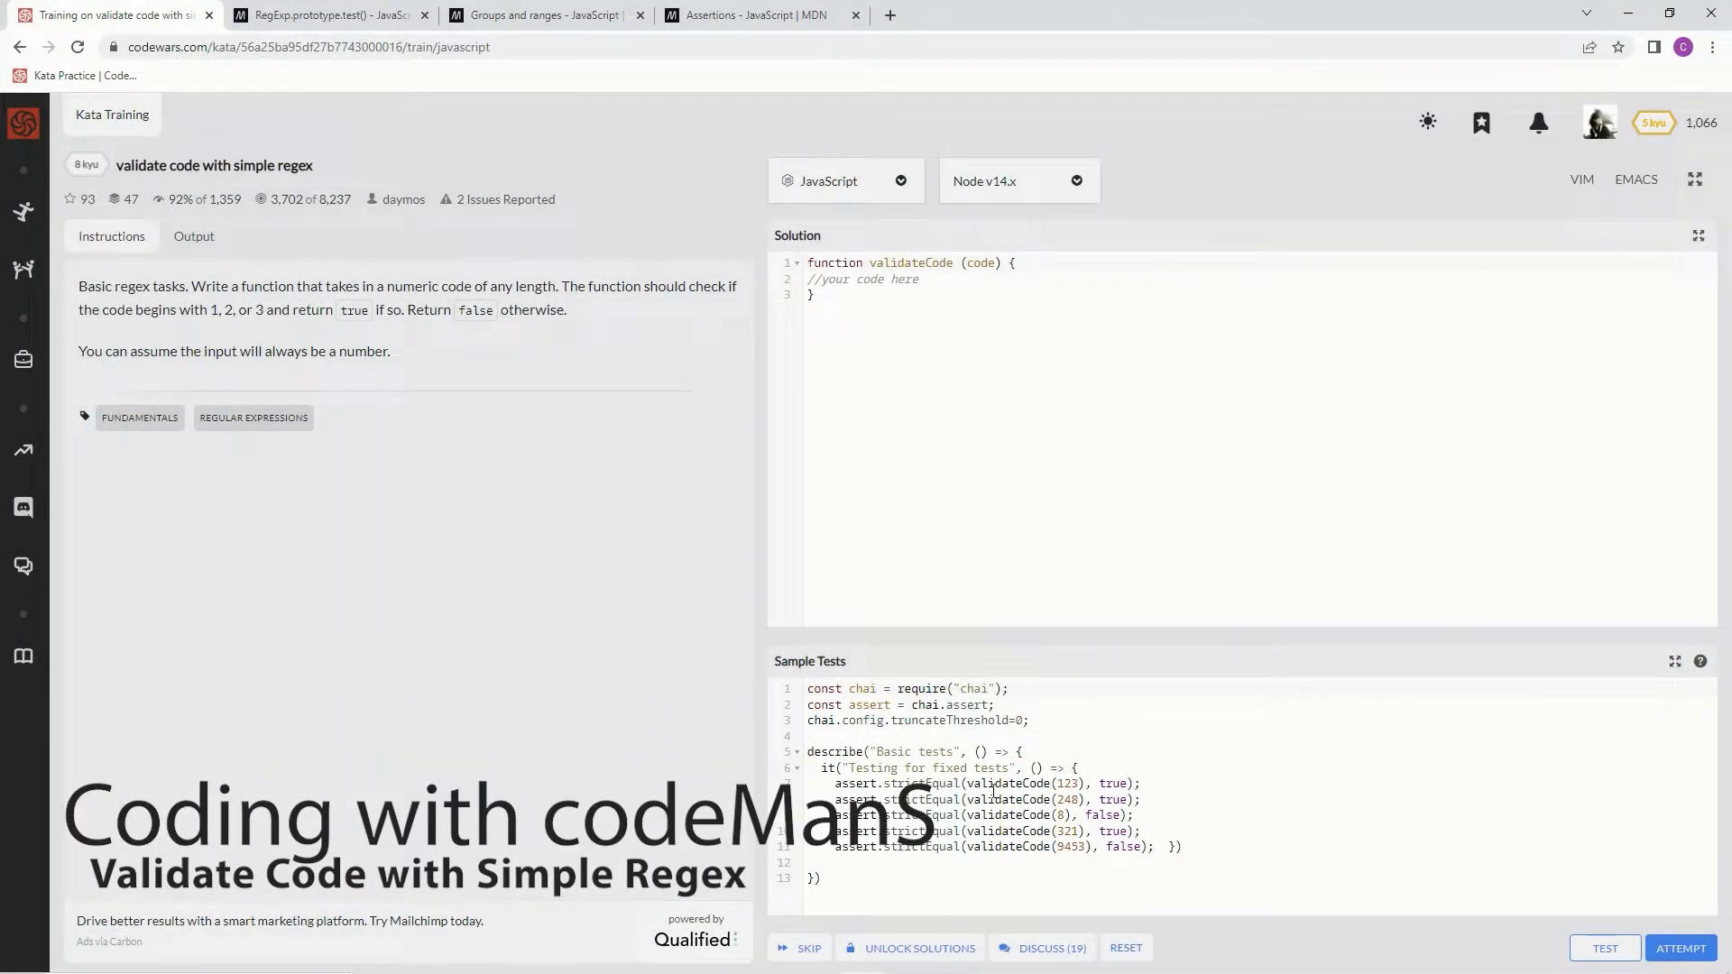
mouse_move(212, 186)
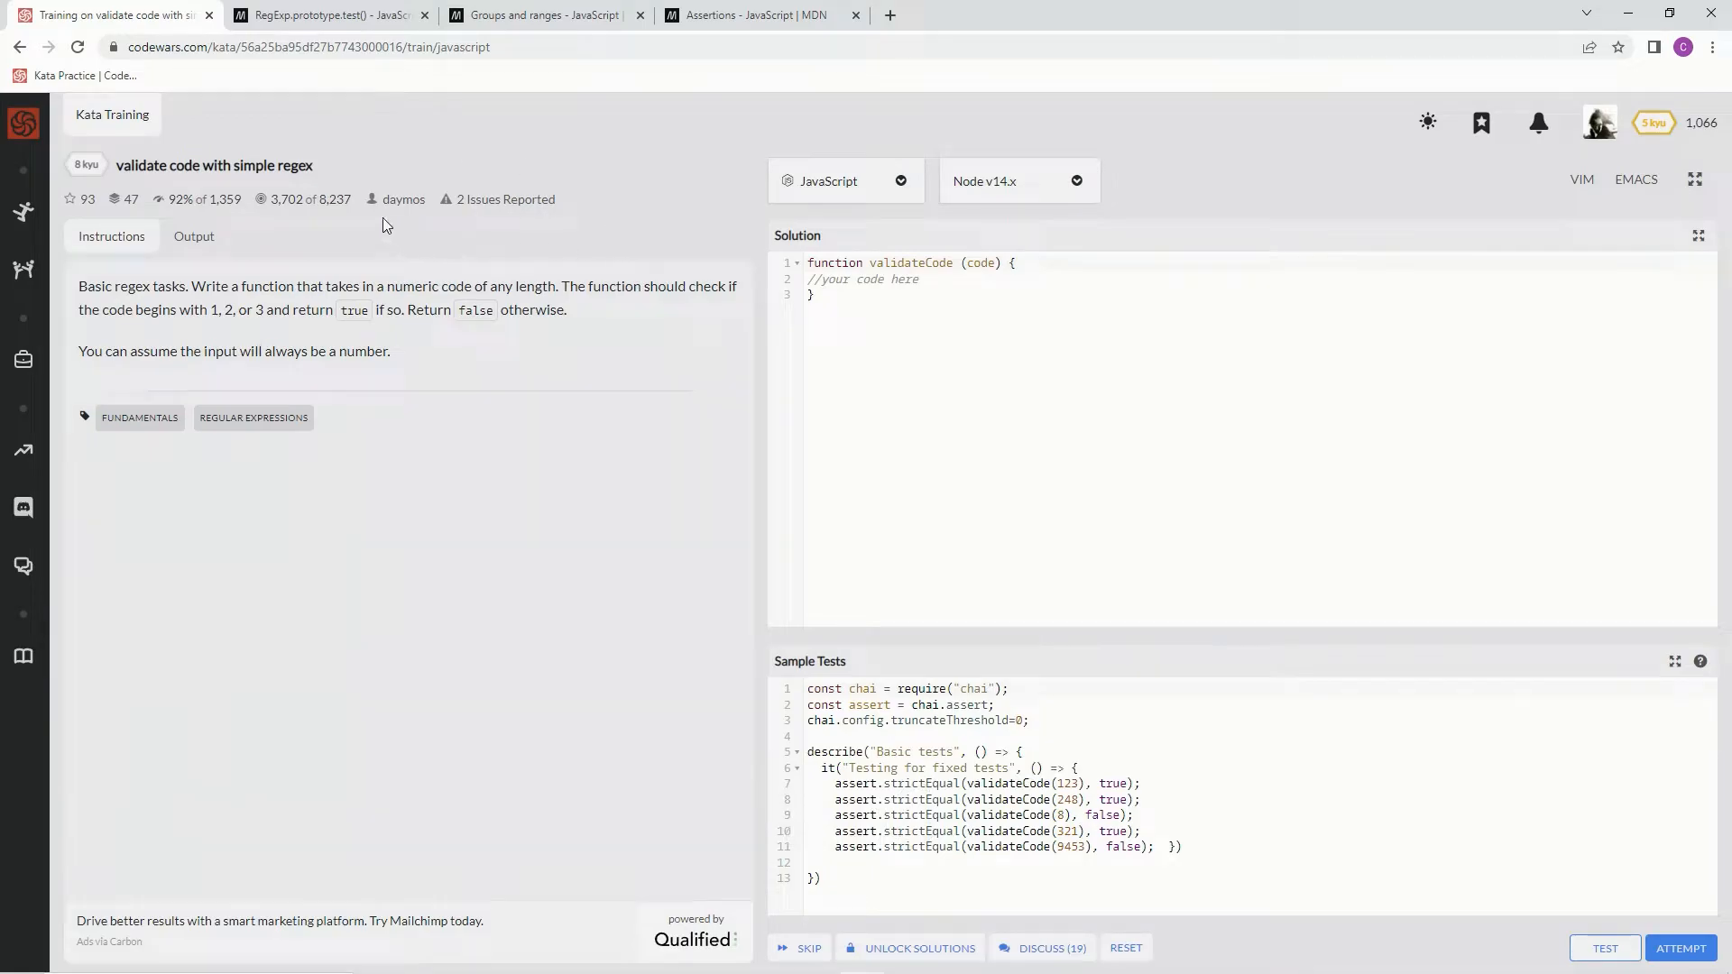
mouse_move(185, 215)
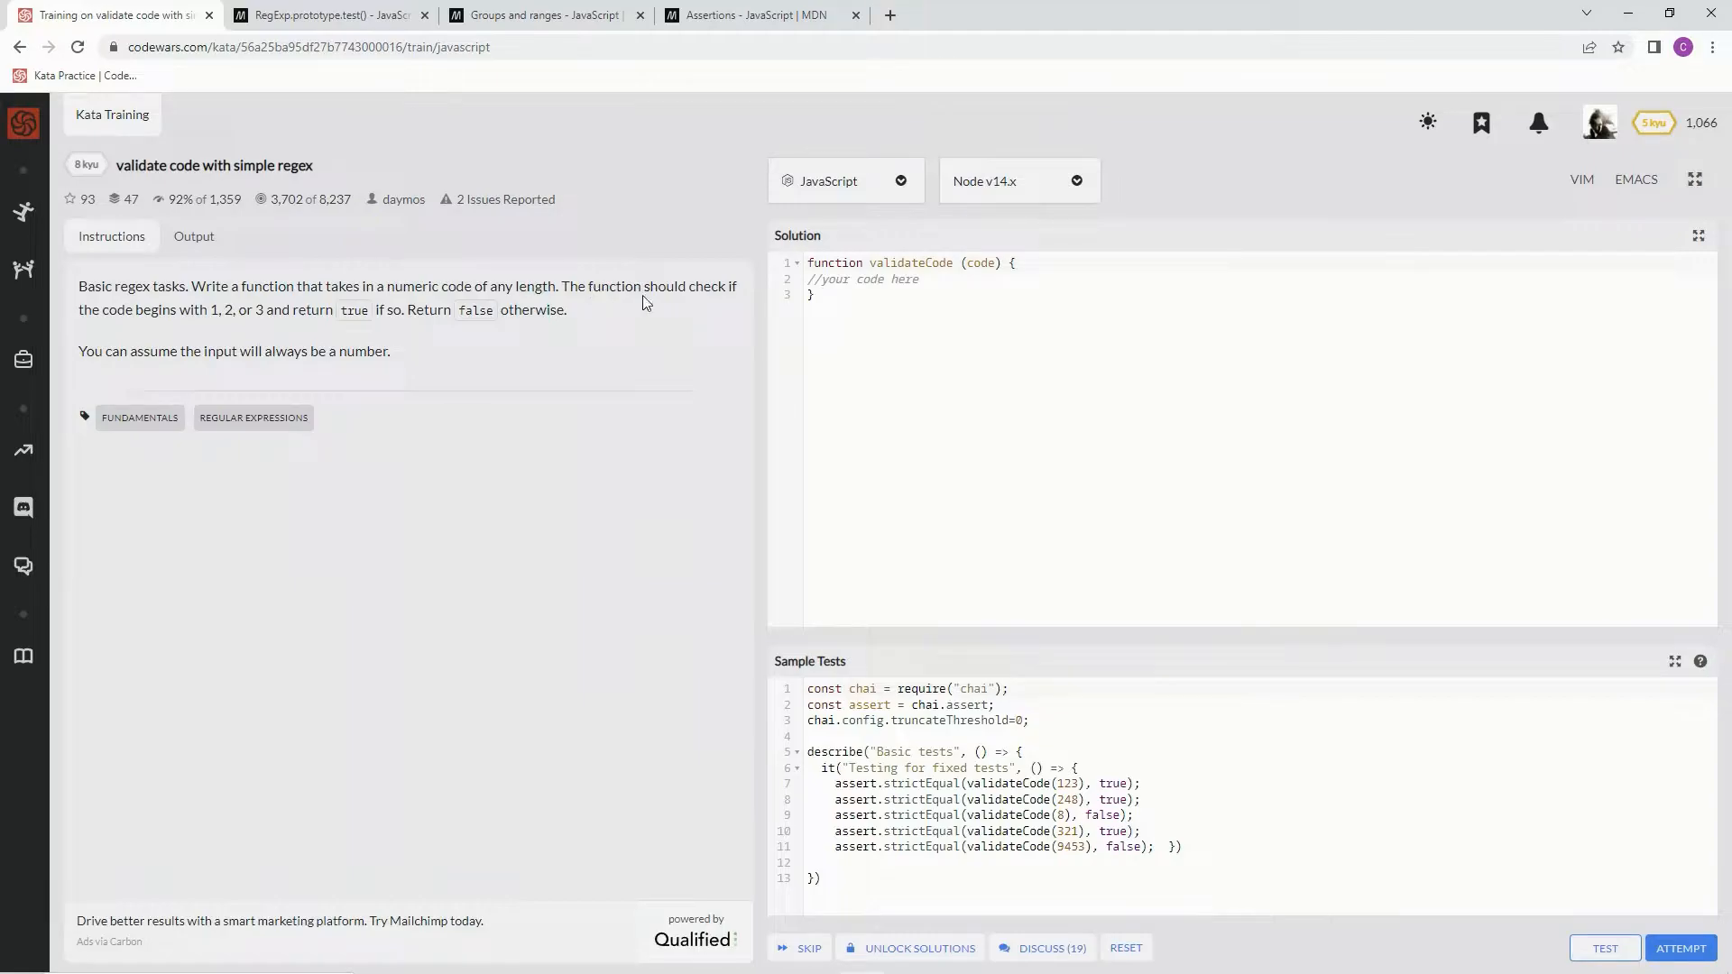
mouse_move(218, 326)
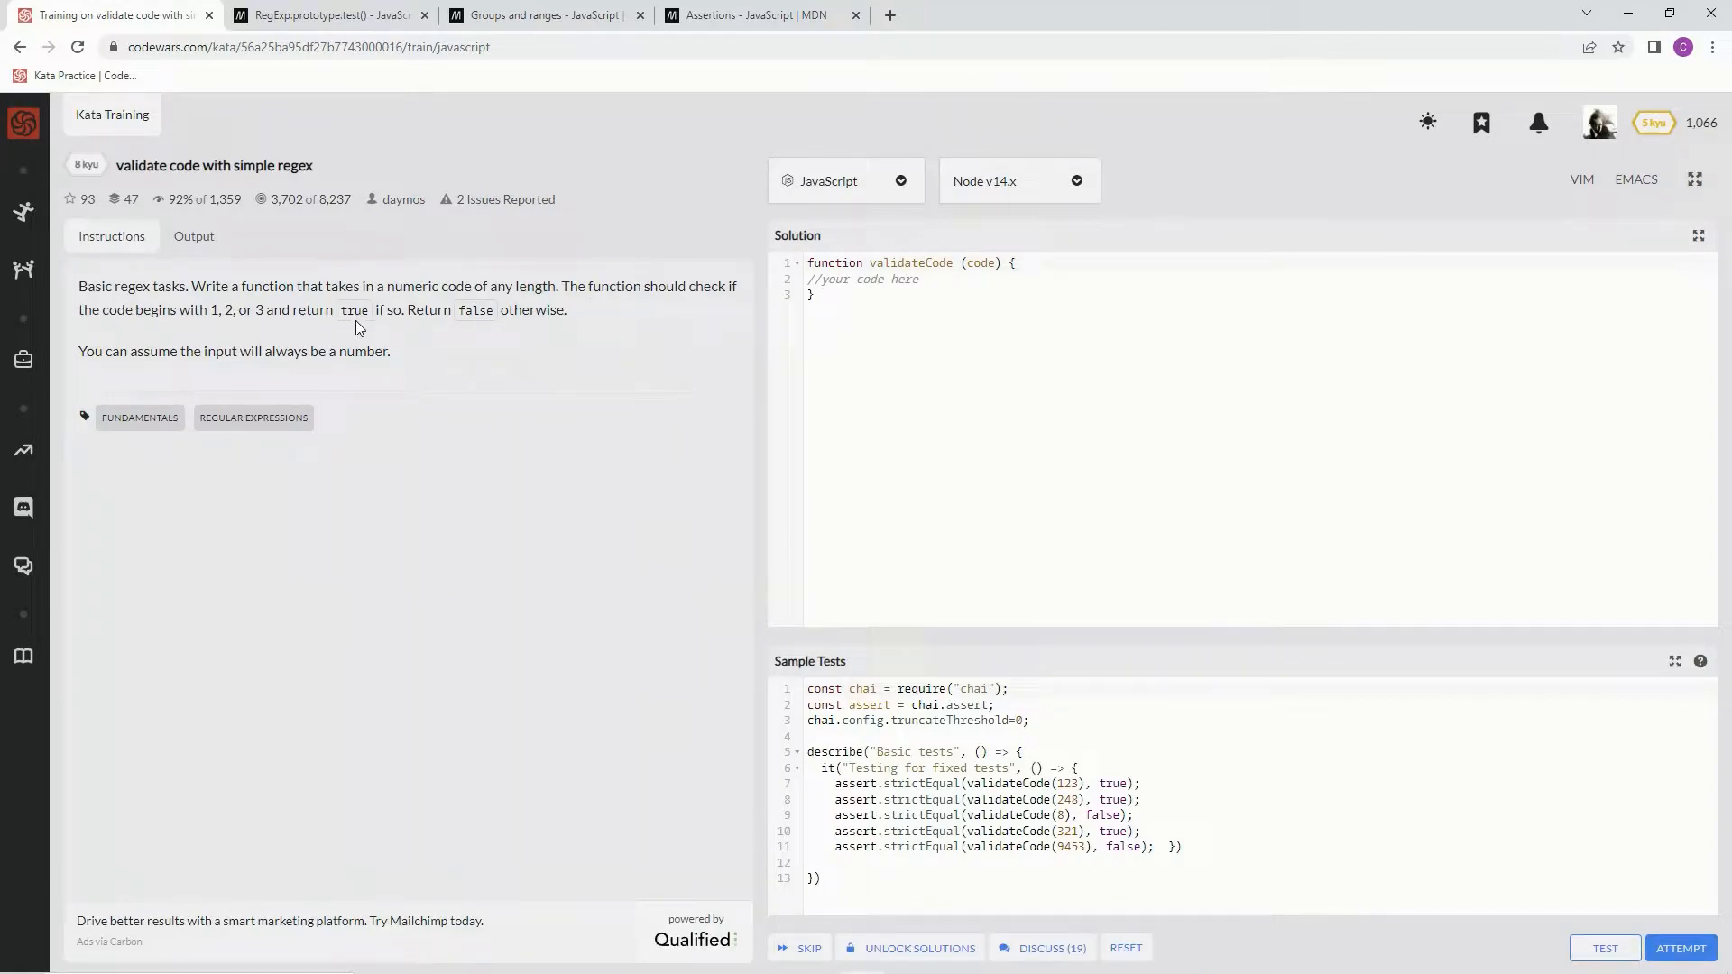
mouse_move(738, 369)
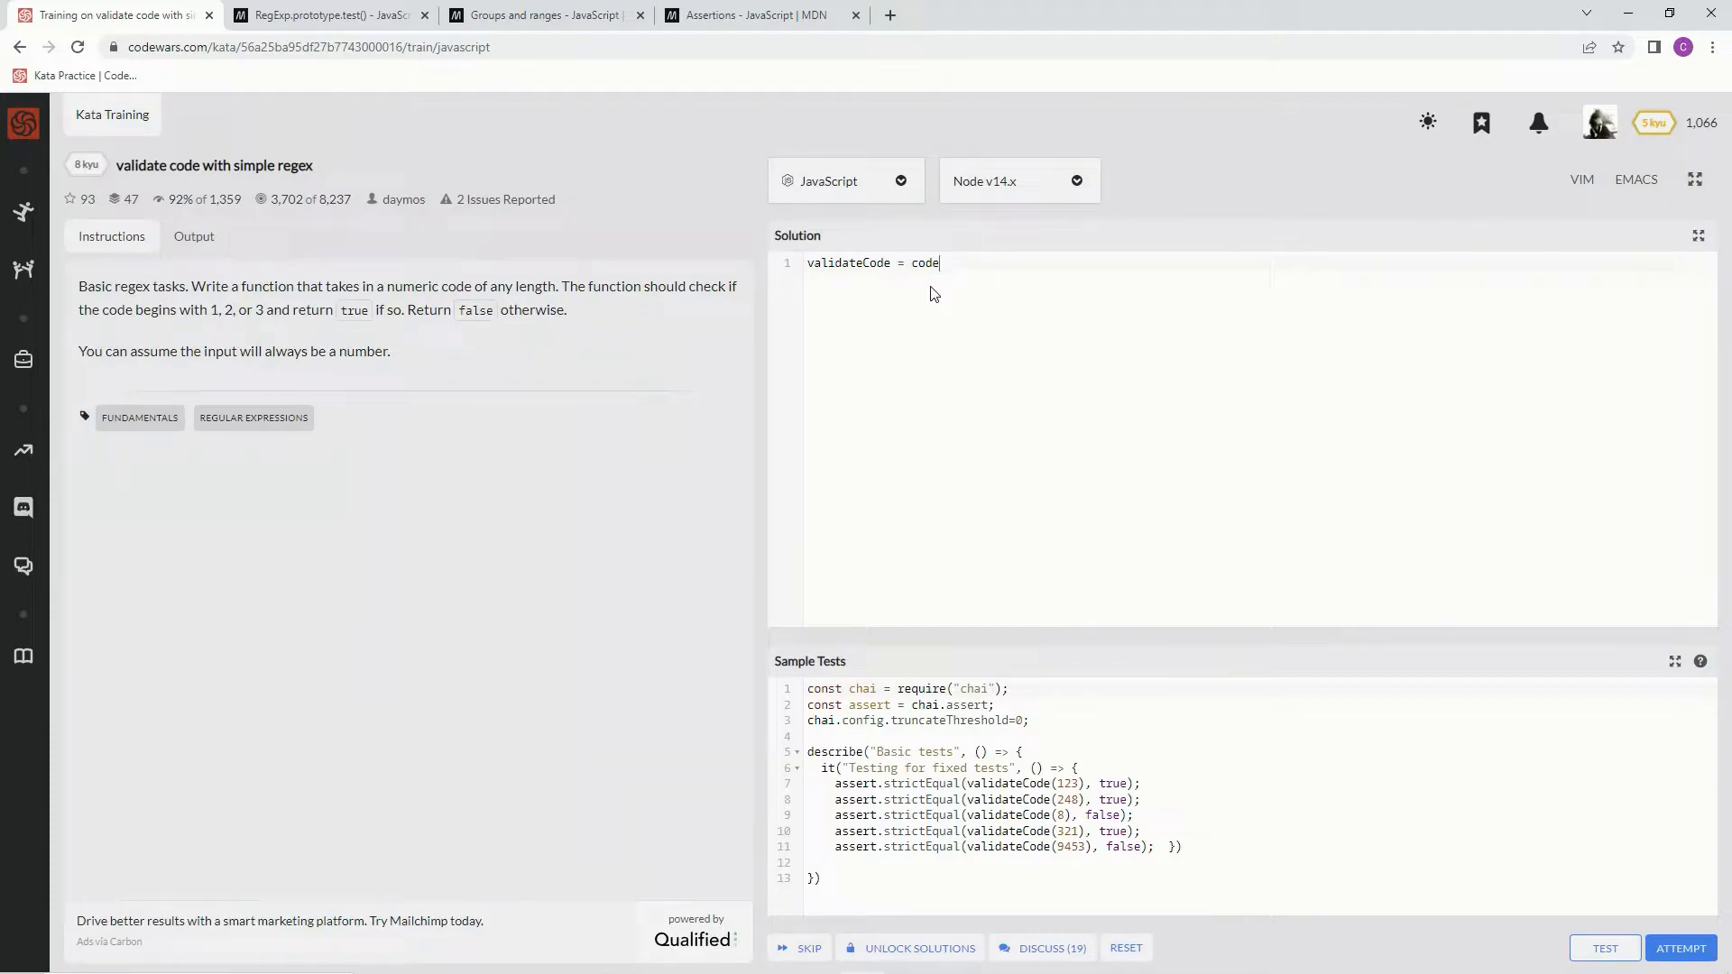
Extend validateCode = code into an arrow function returning //.test(code) with an empty regex
text(=>)
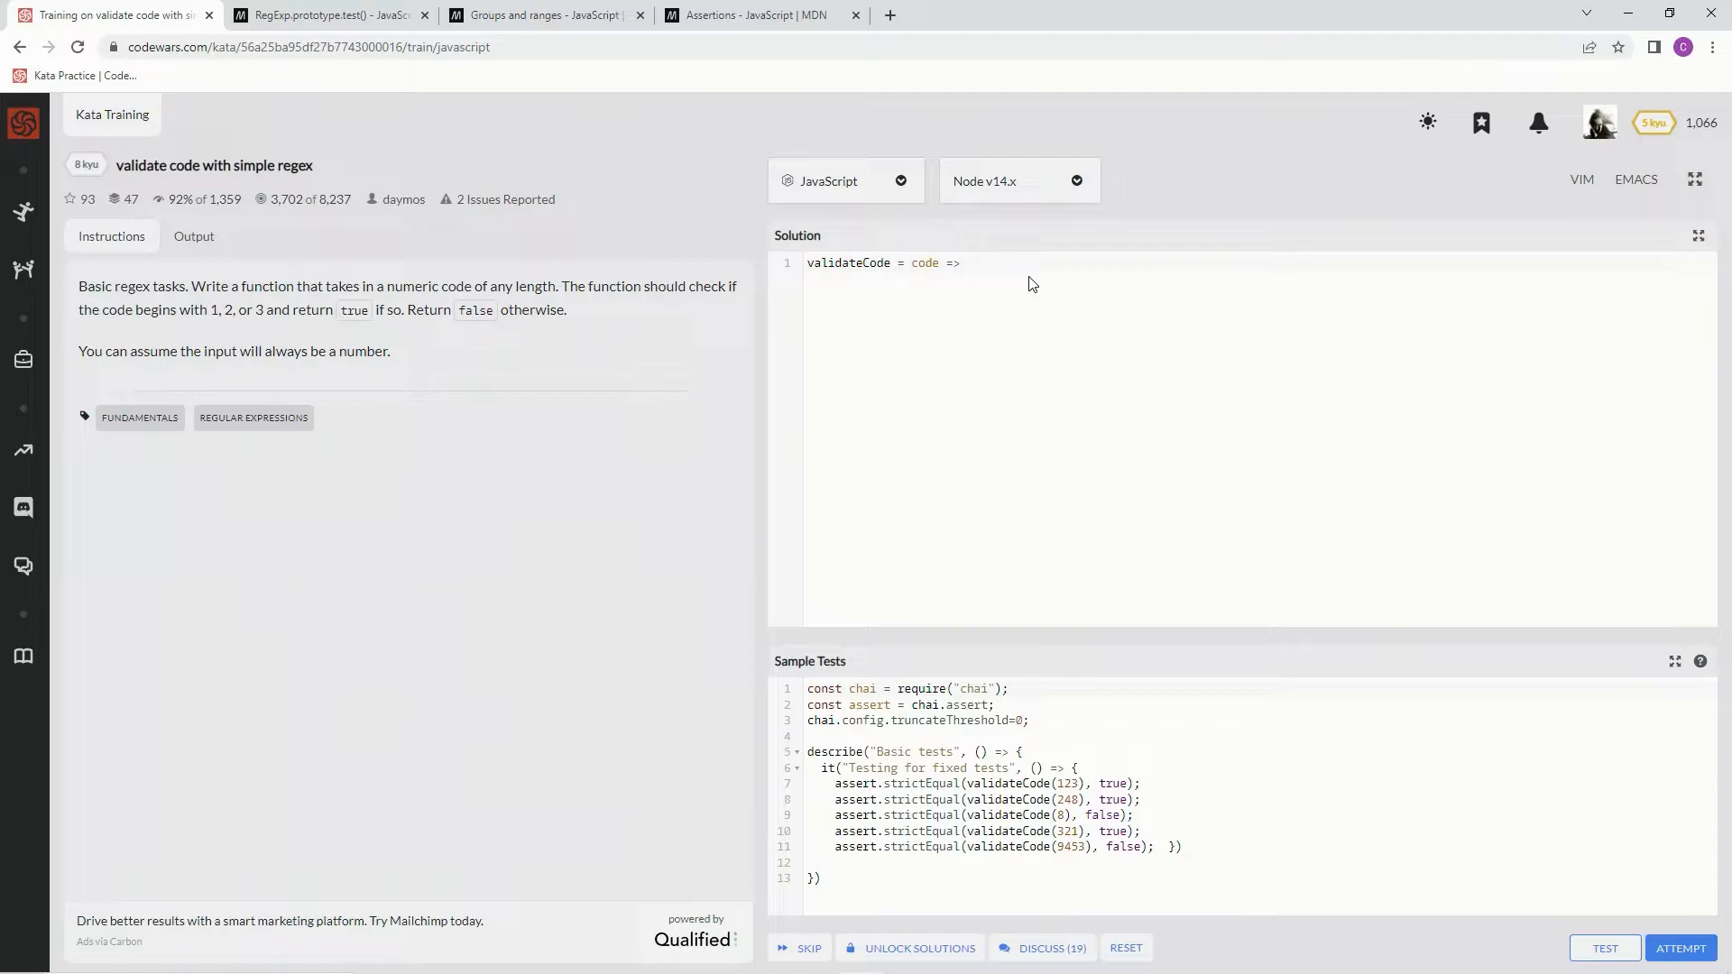
text(/)
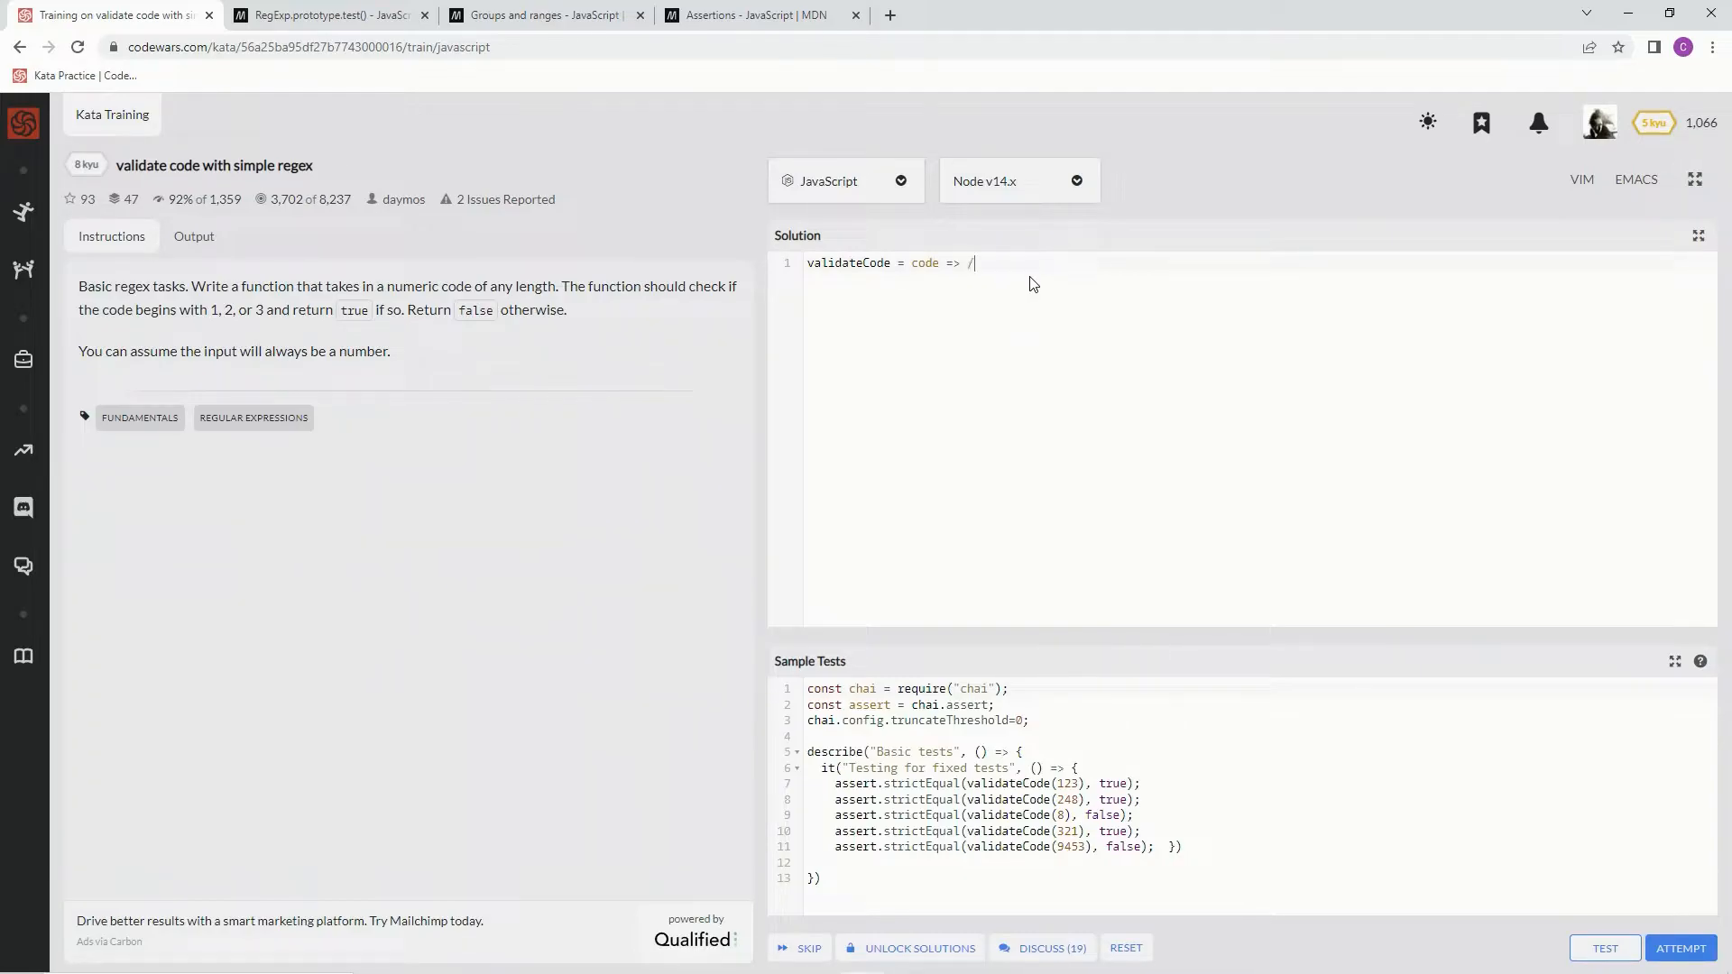
text(/.t)
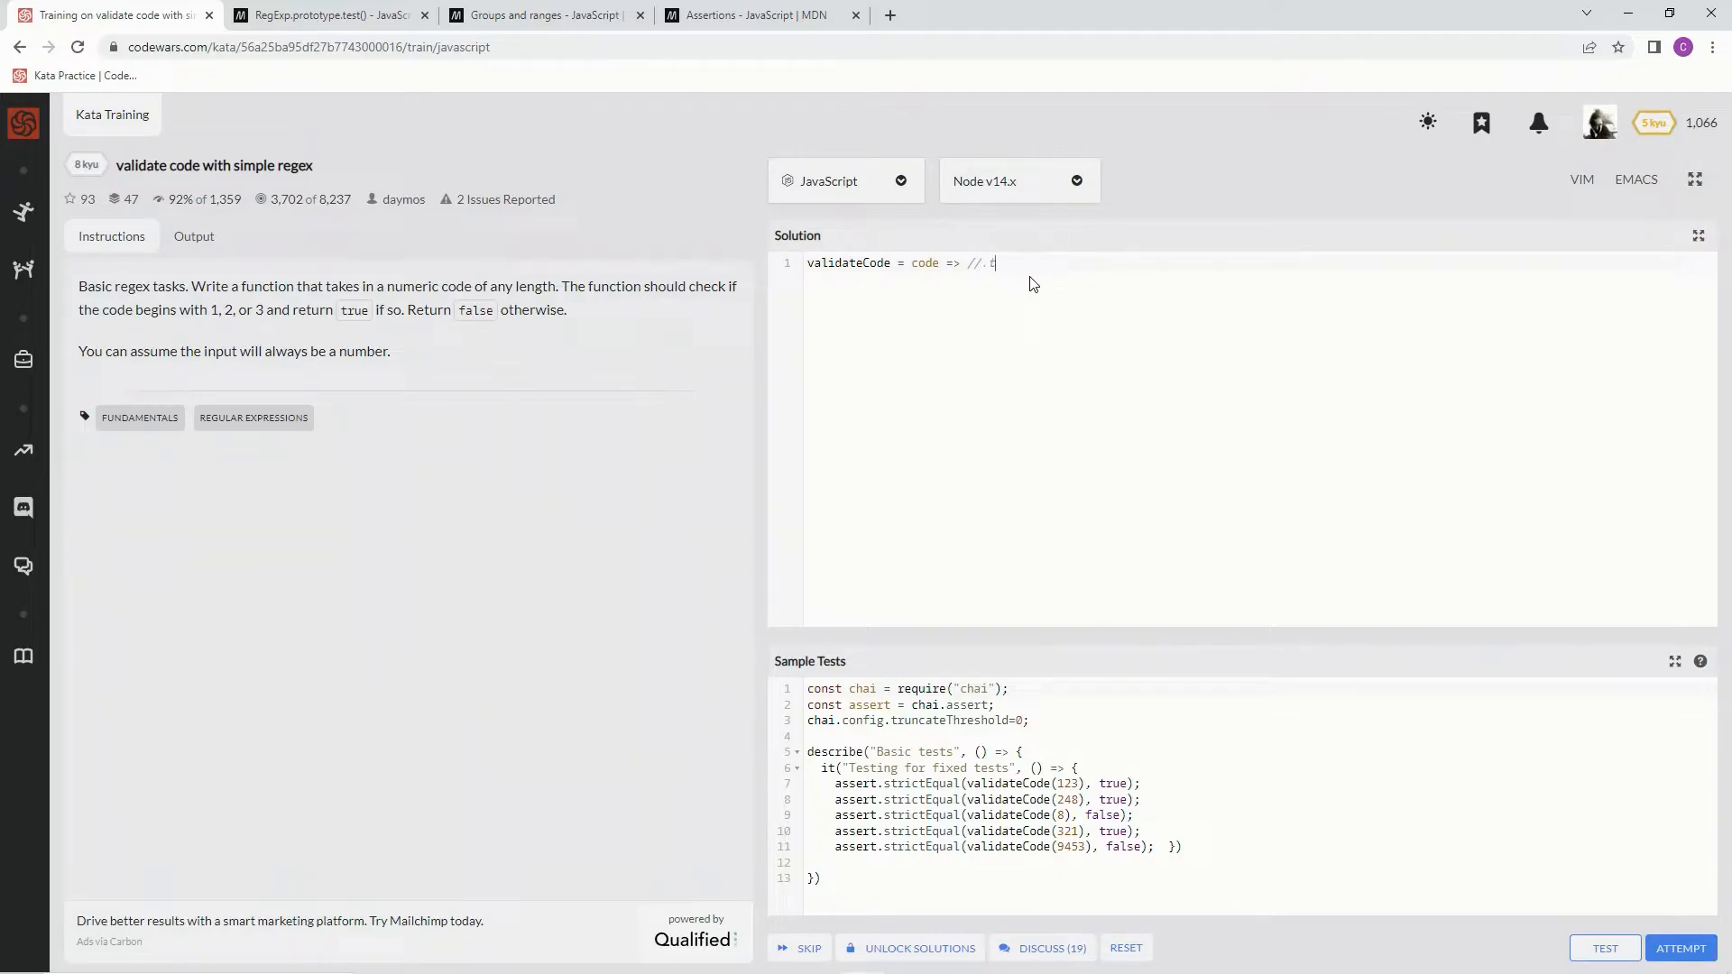
text(test)
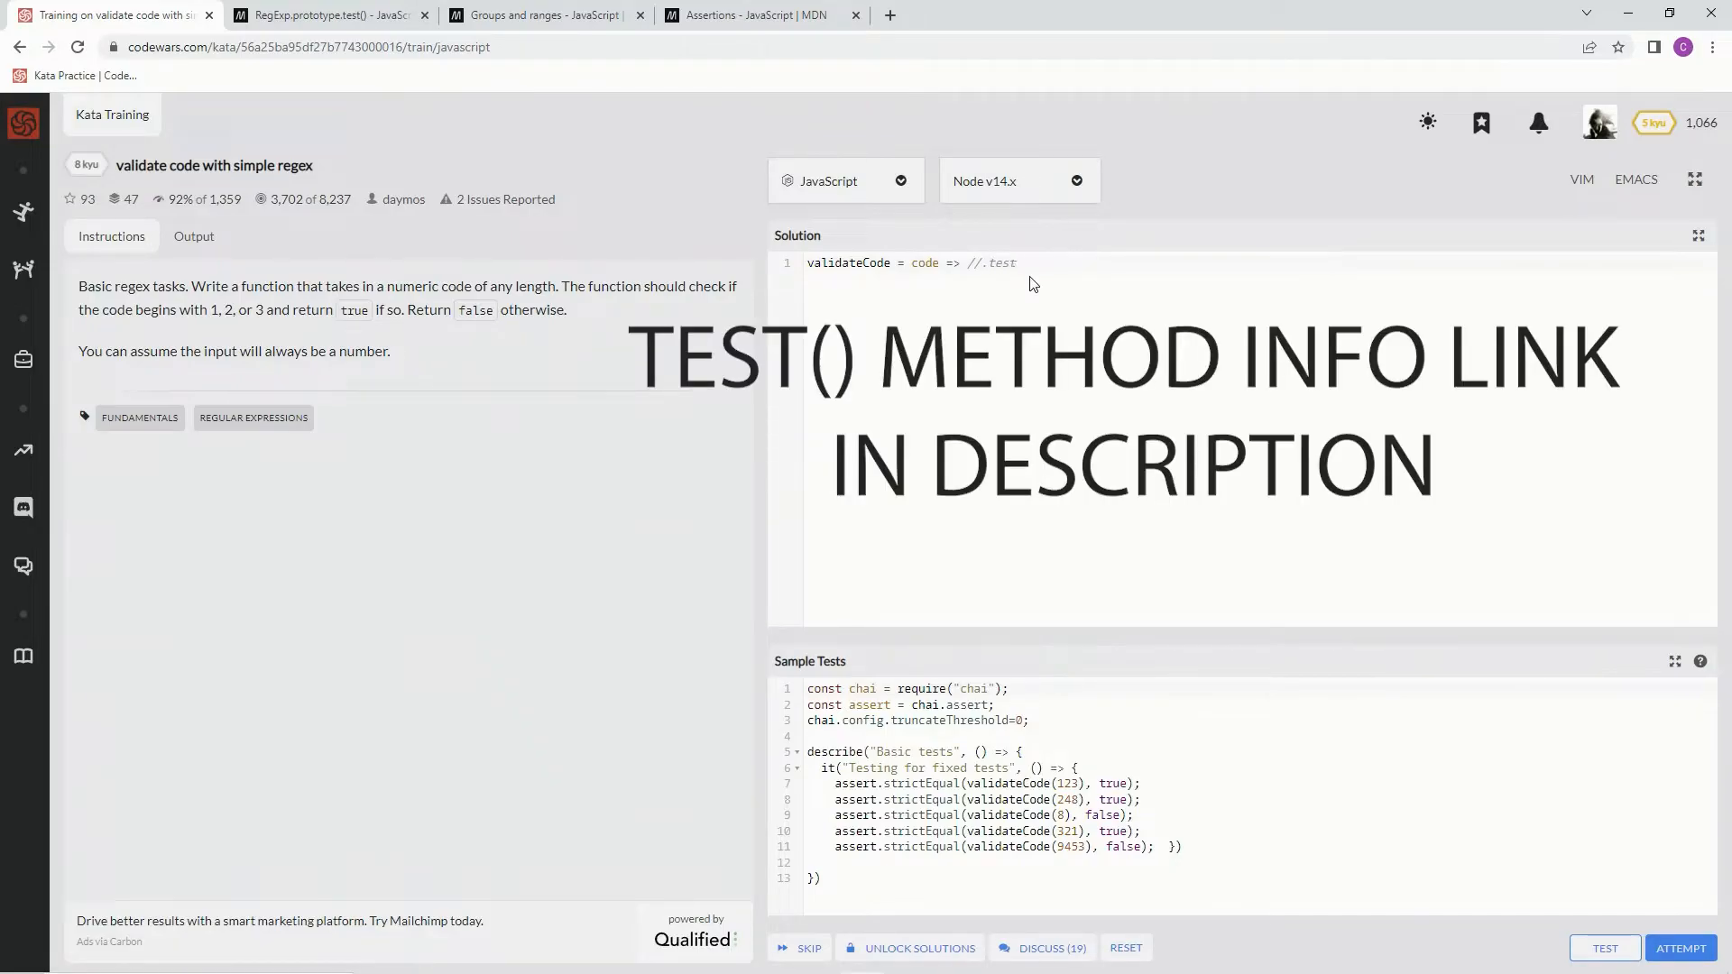
text(())
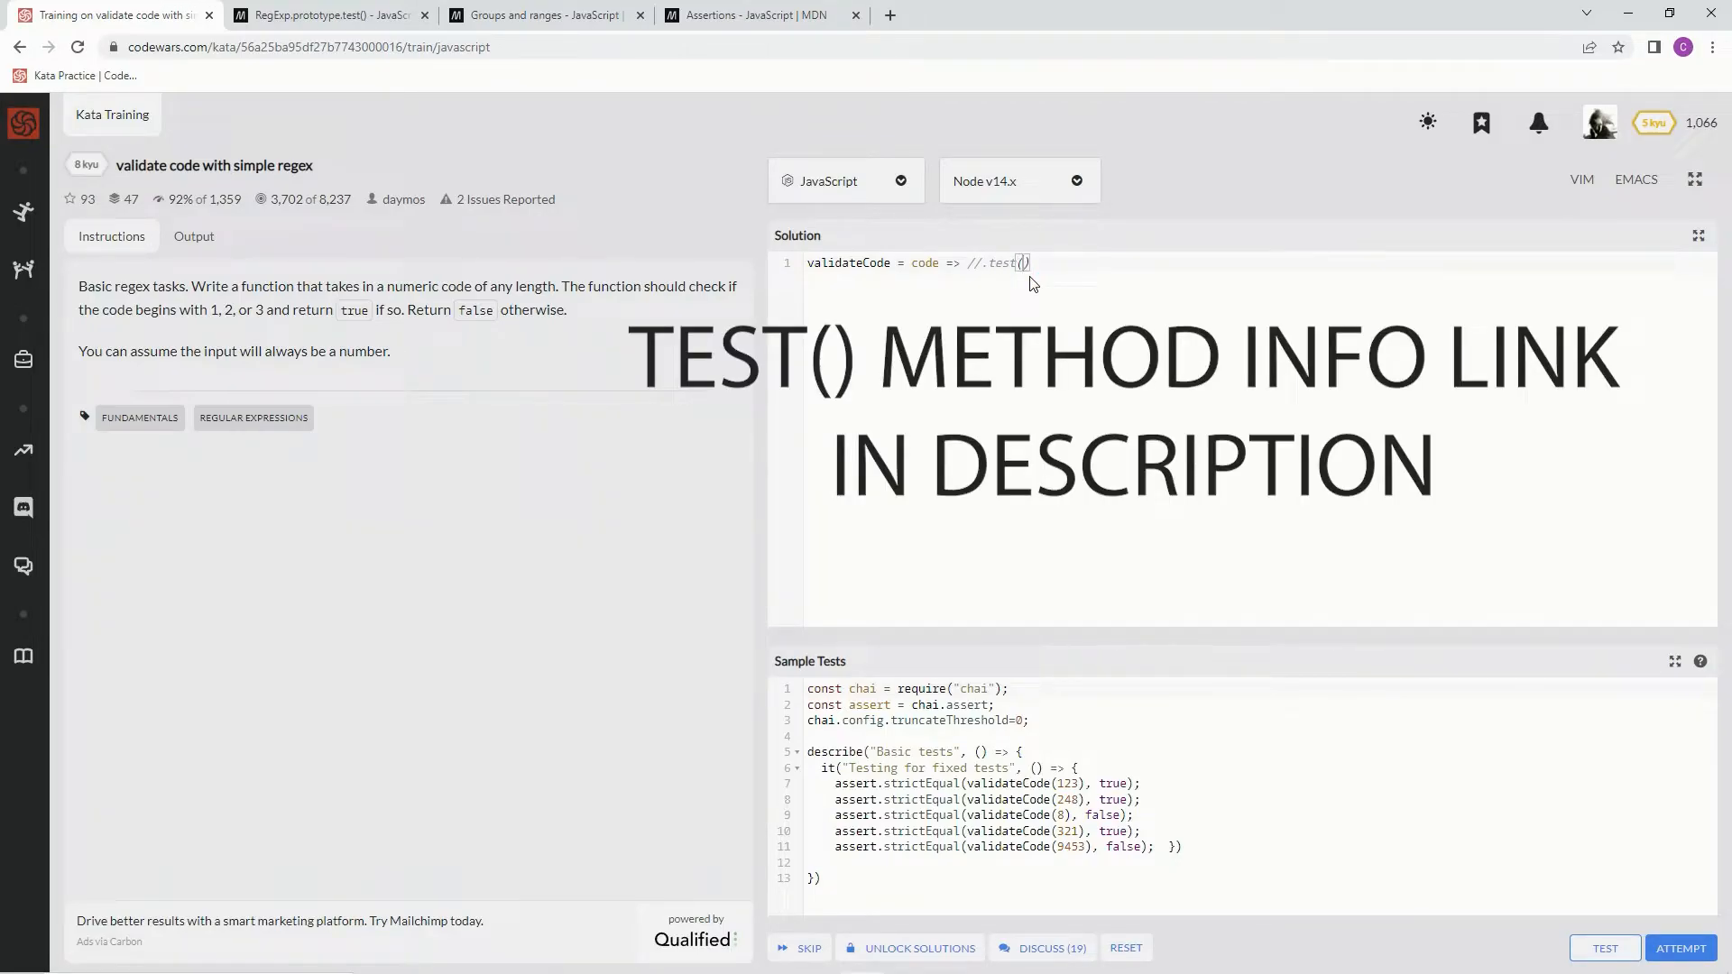
text(code)
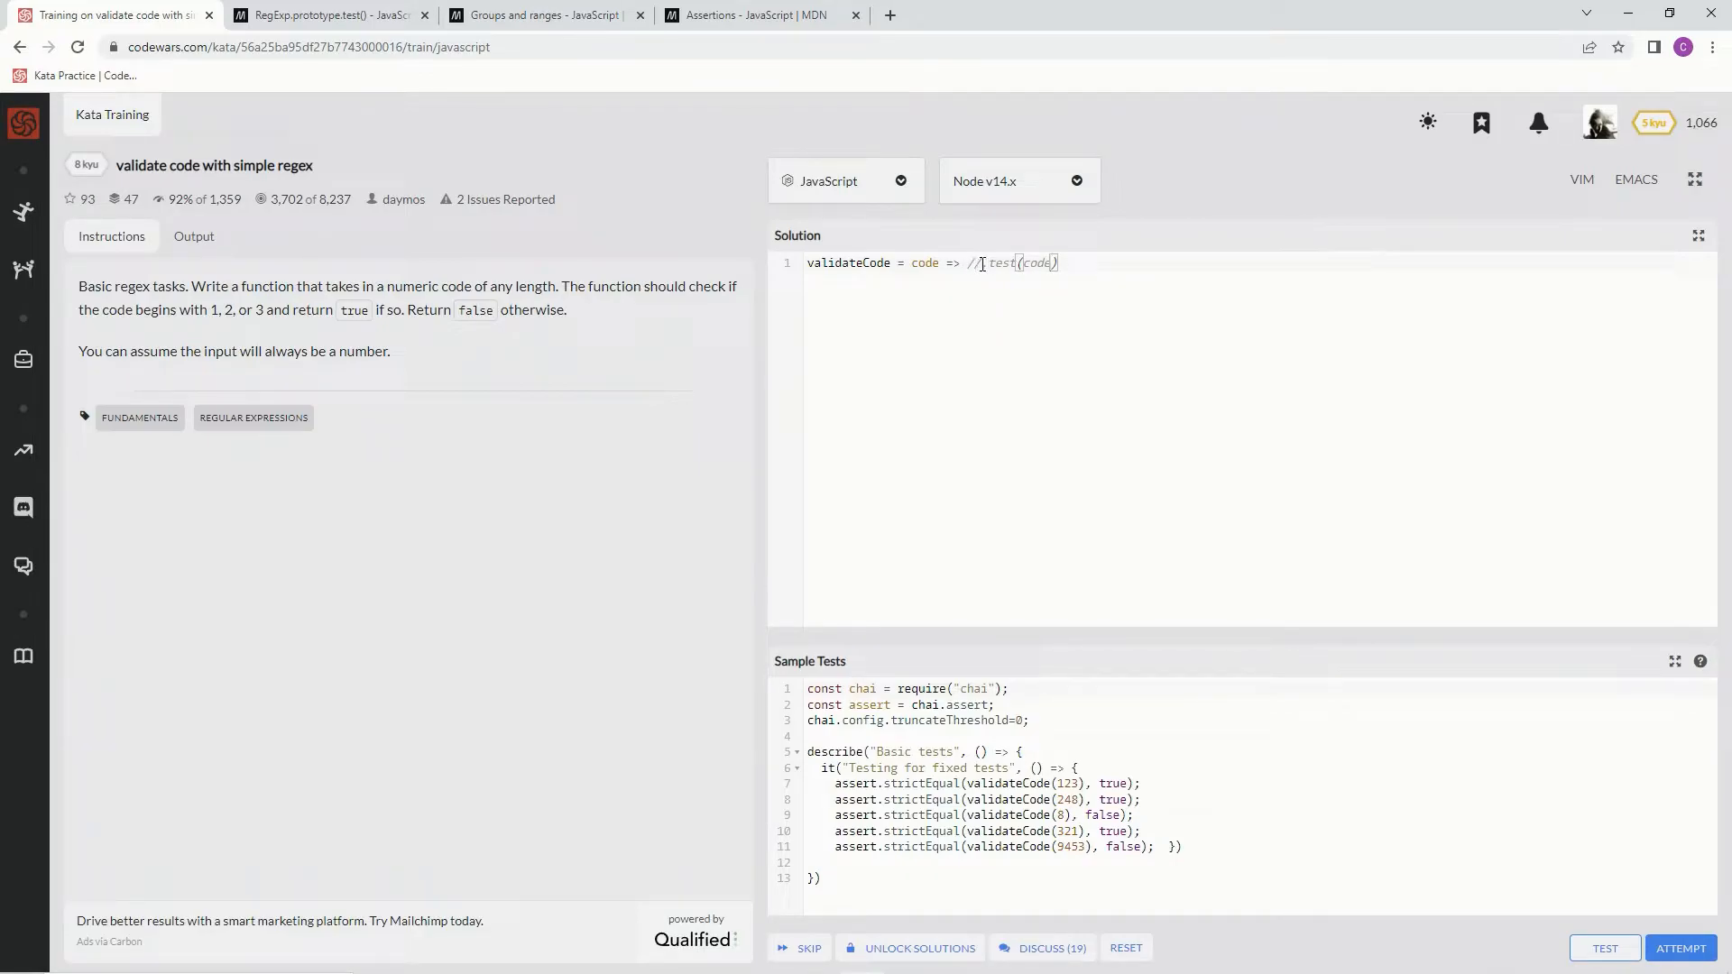
text(.)
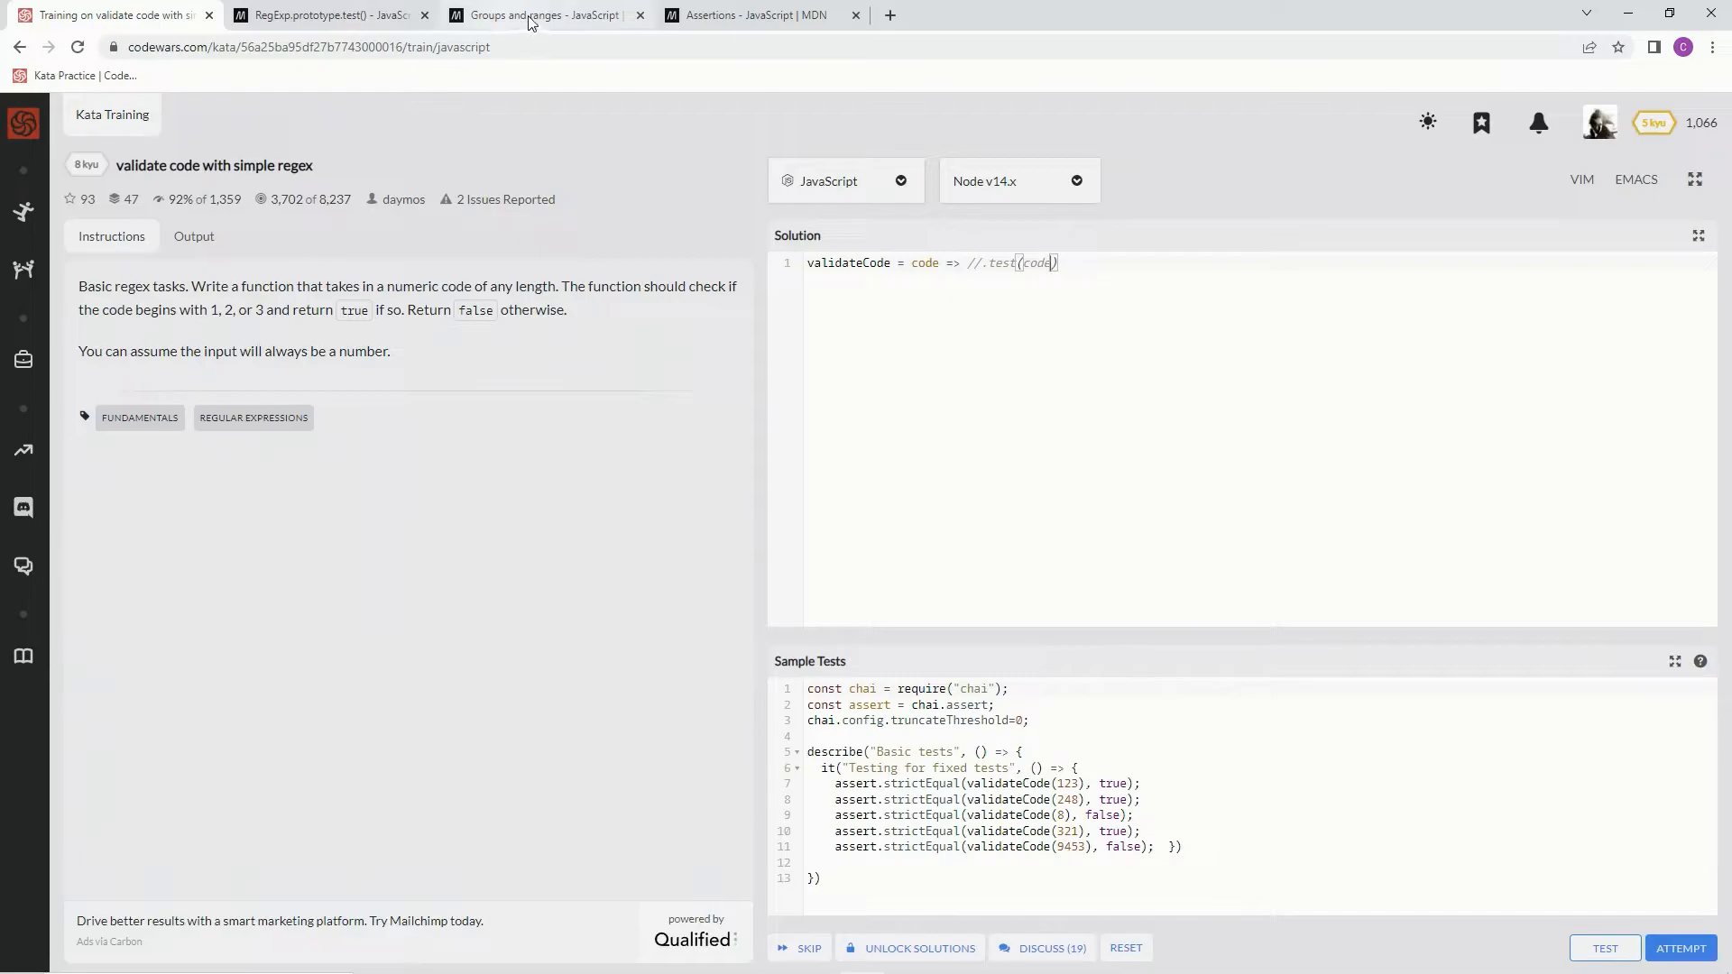
click(543, 14)
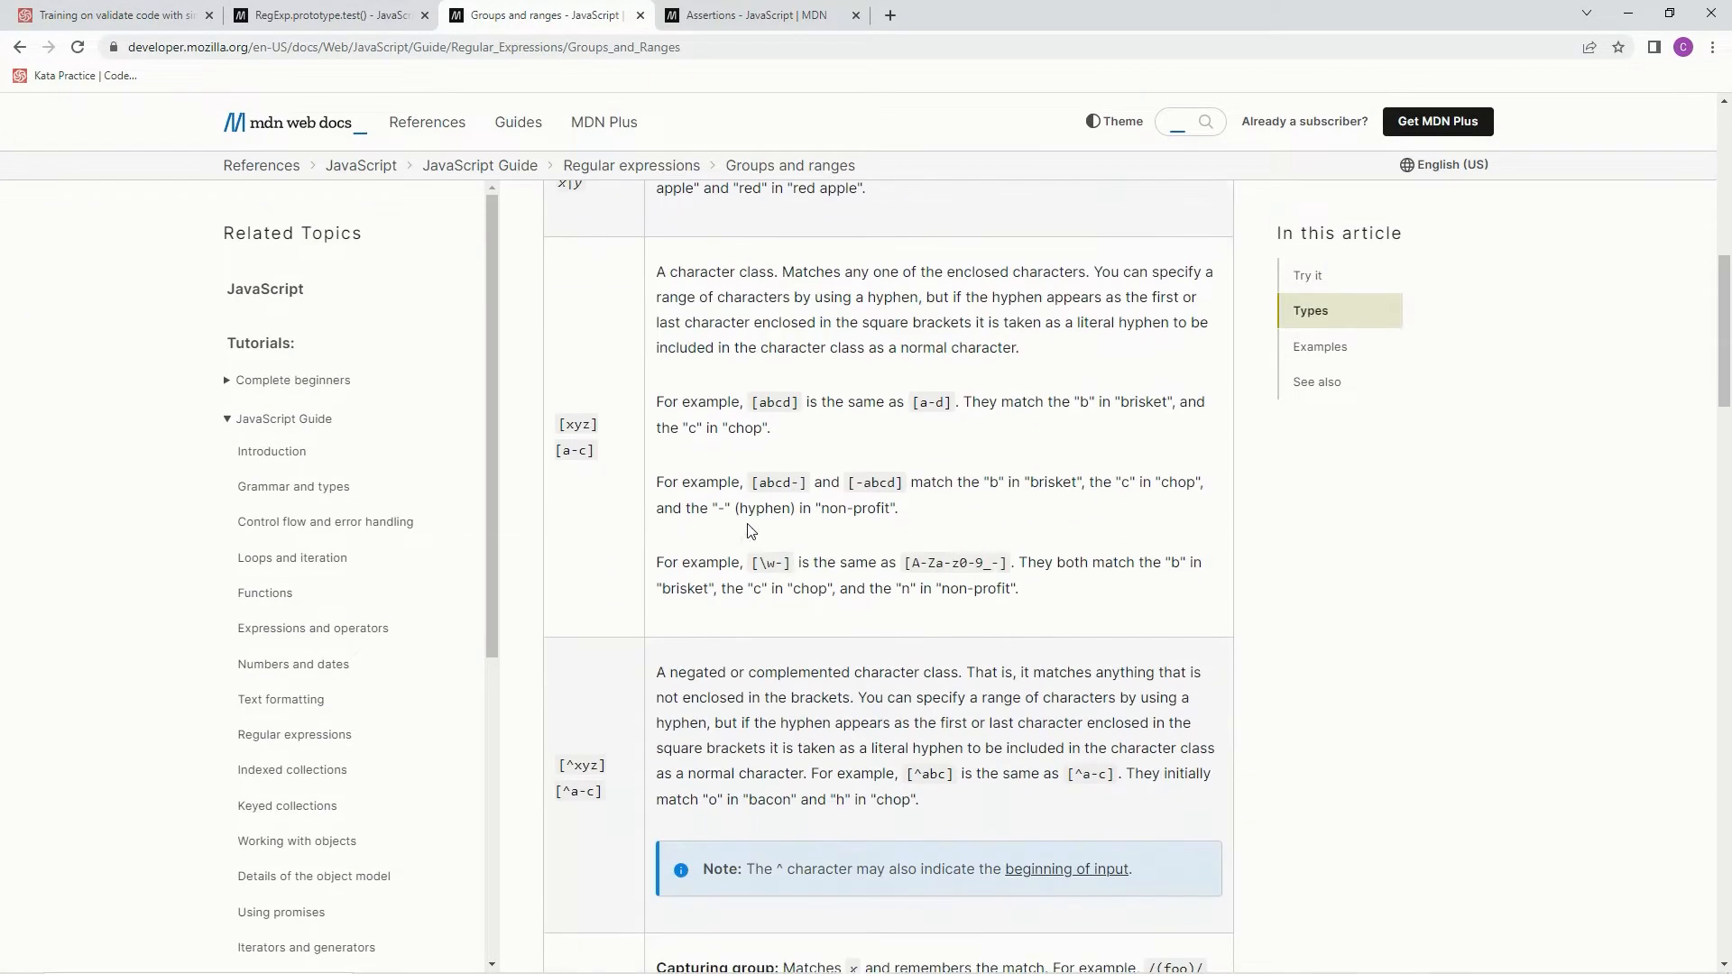
double_click(576, 424)
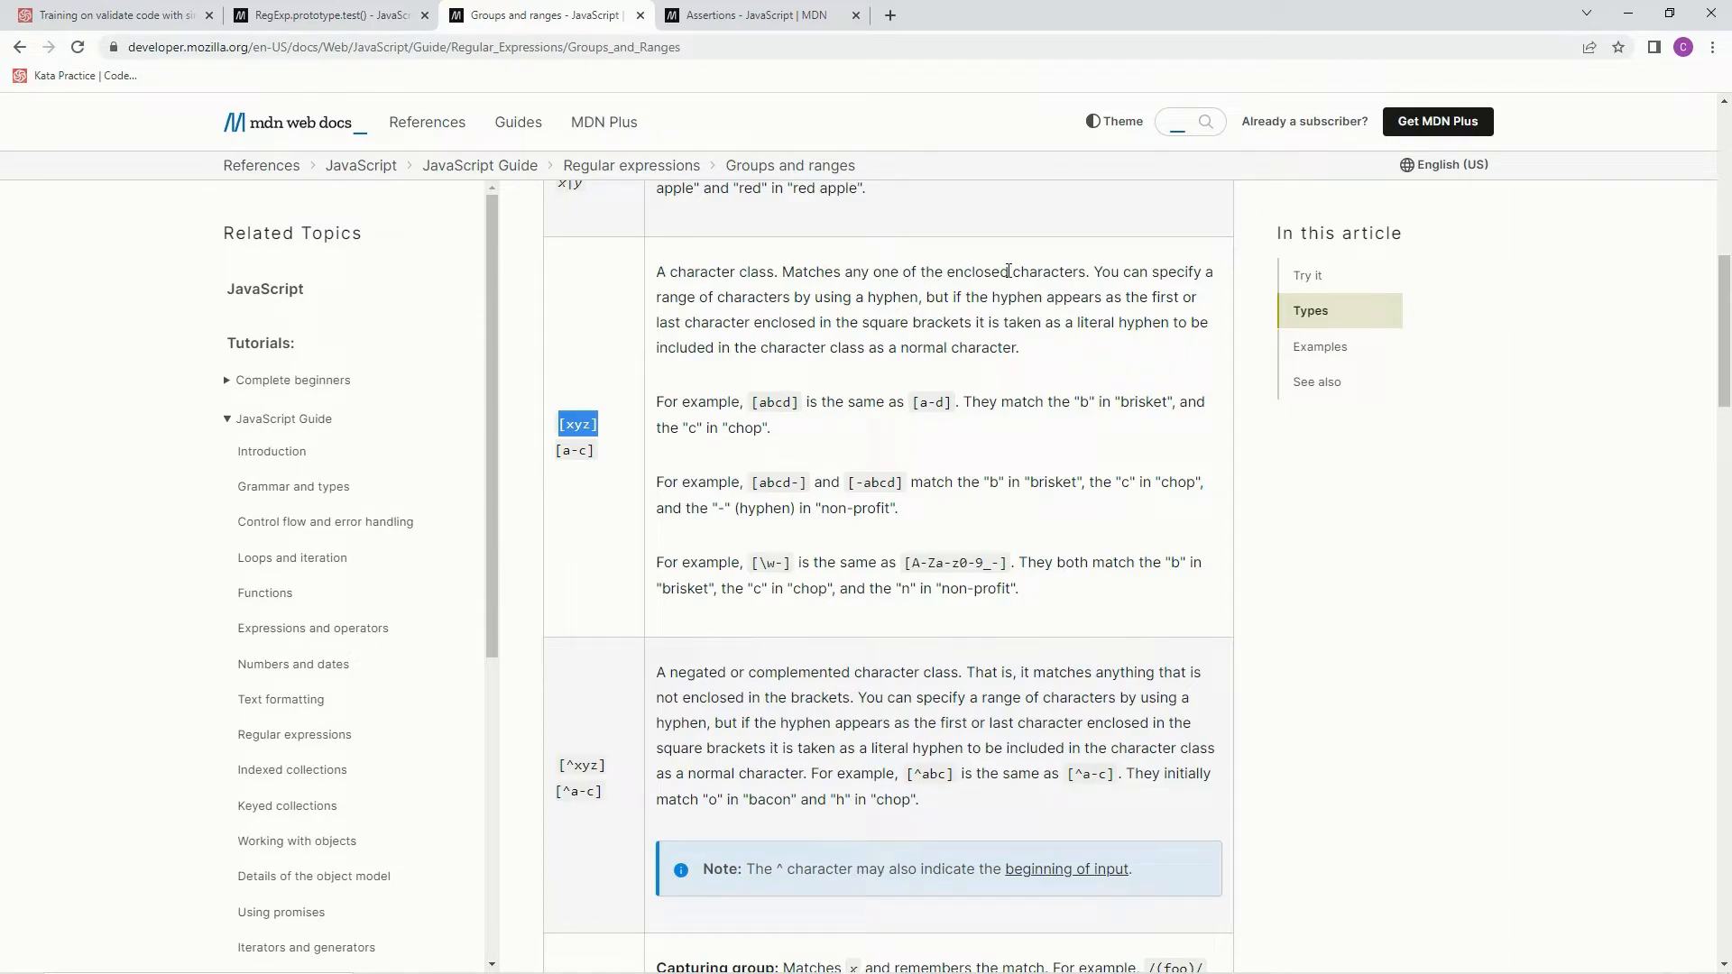
mouse_move(166, 41)
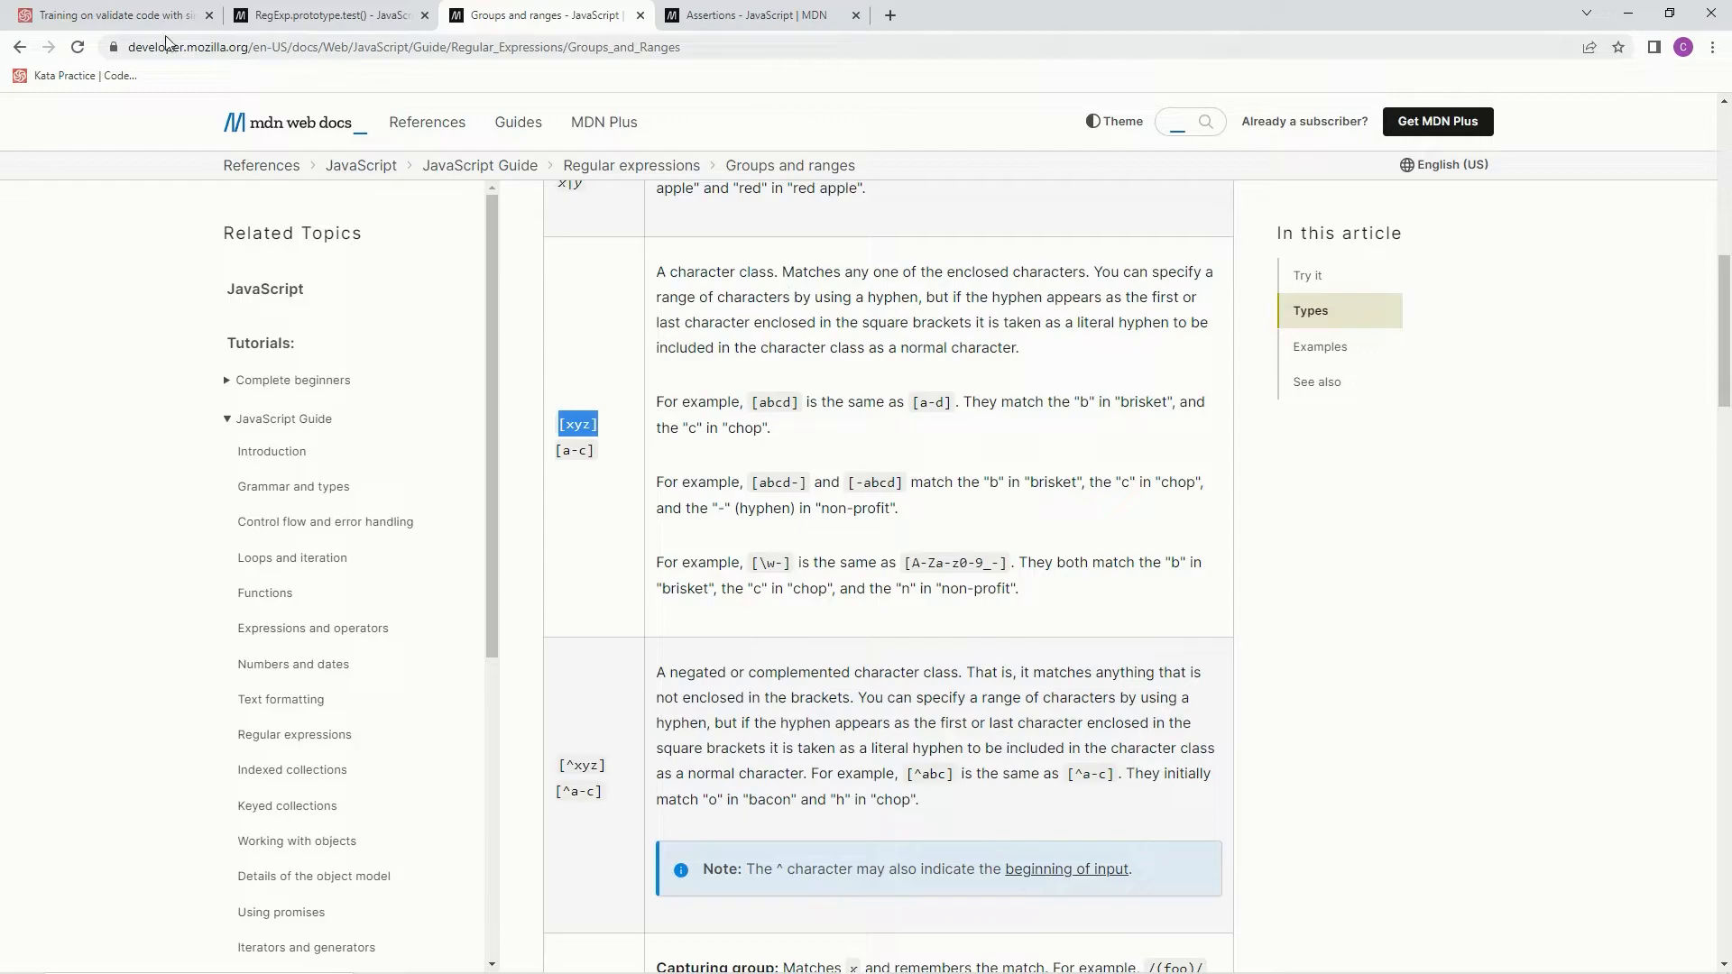
click(110, 15)
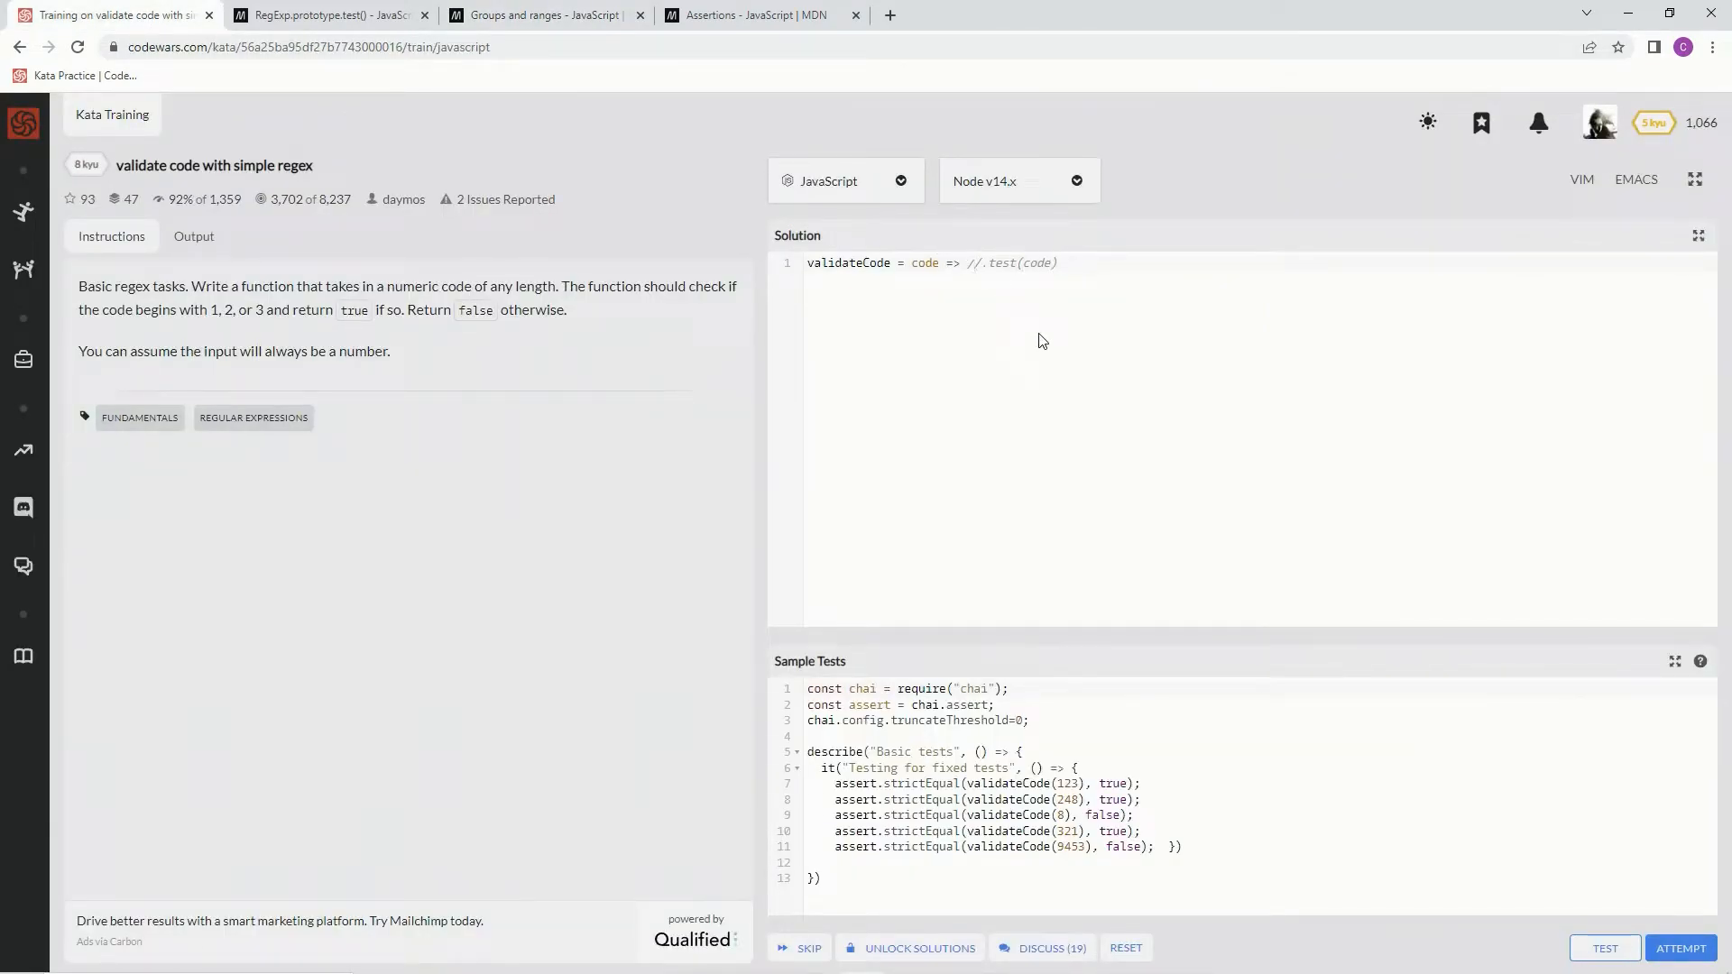
Put the character class [123] inside the regex and bring up MDN's Assertions article
text([)
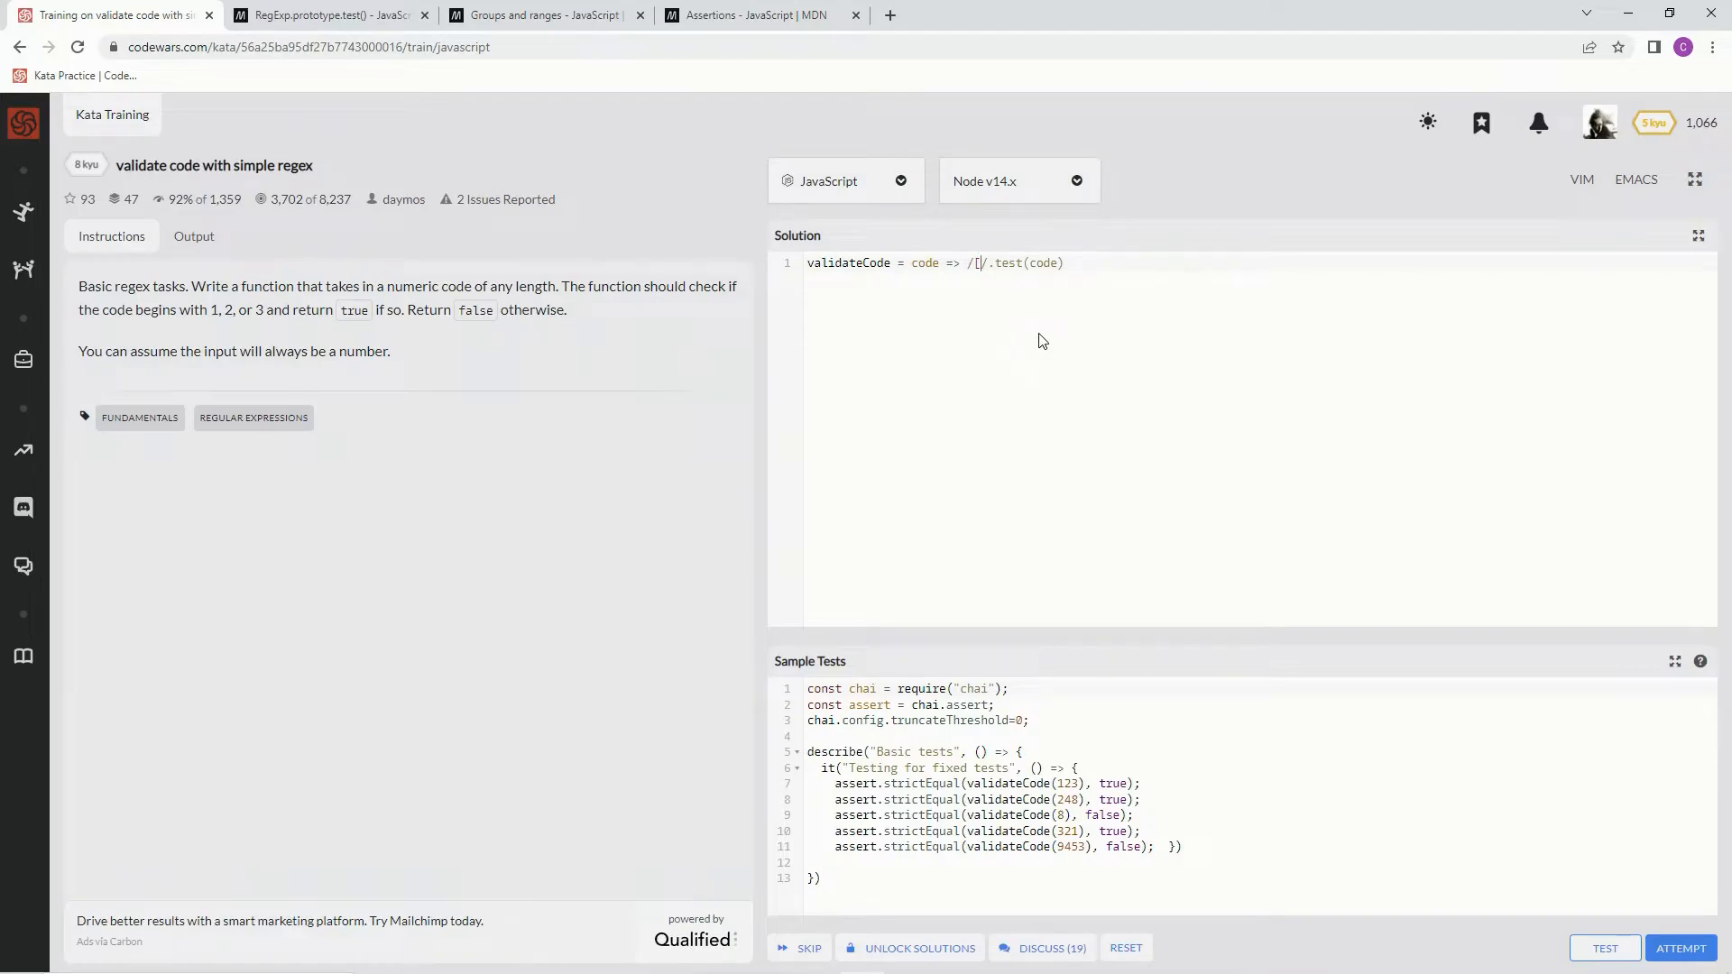
text(123)
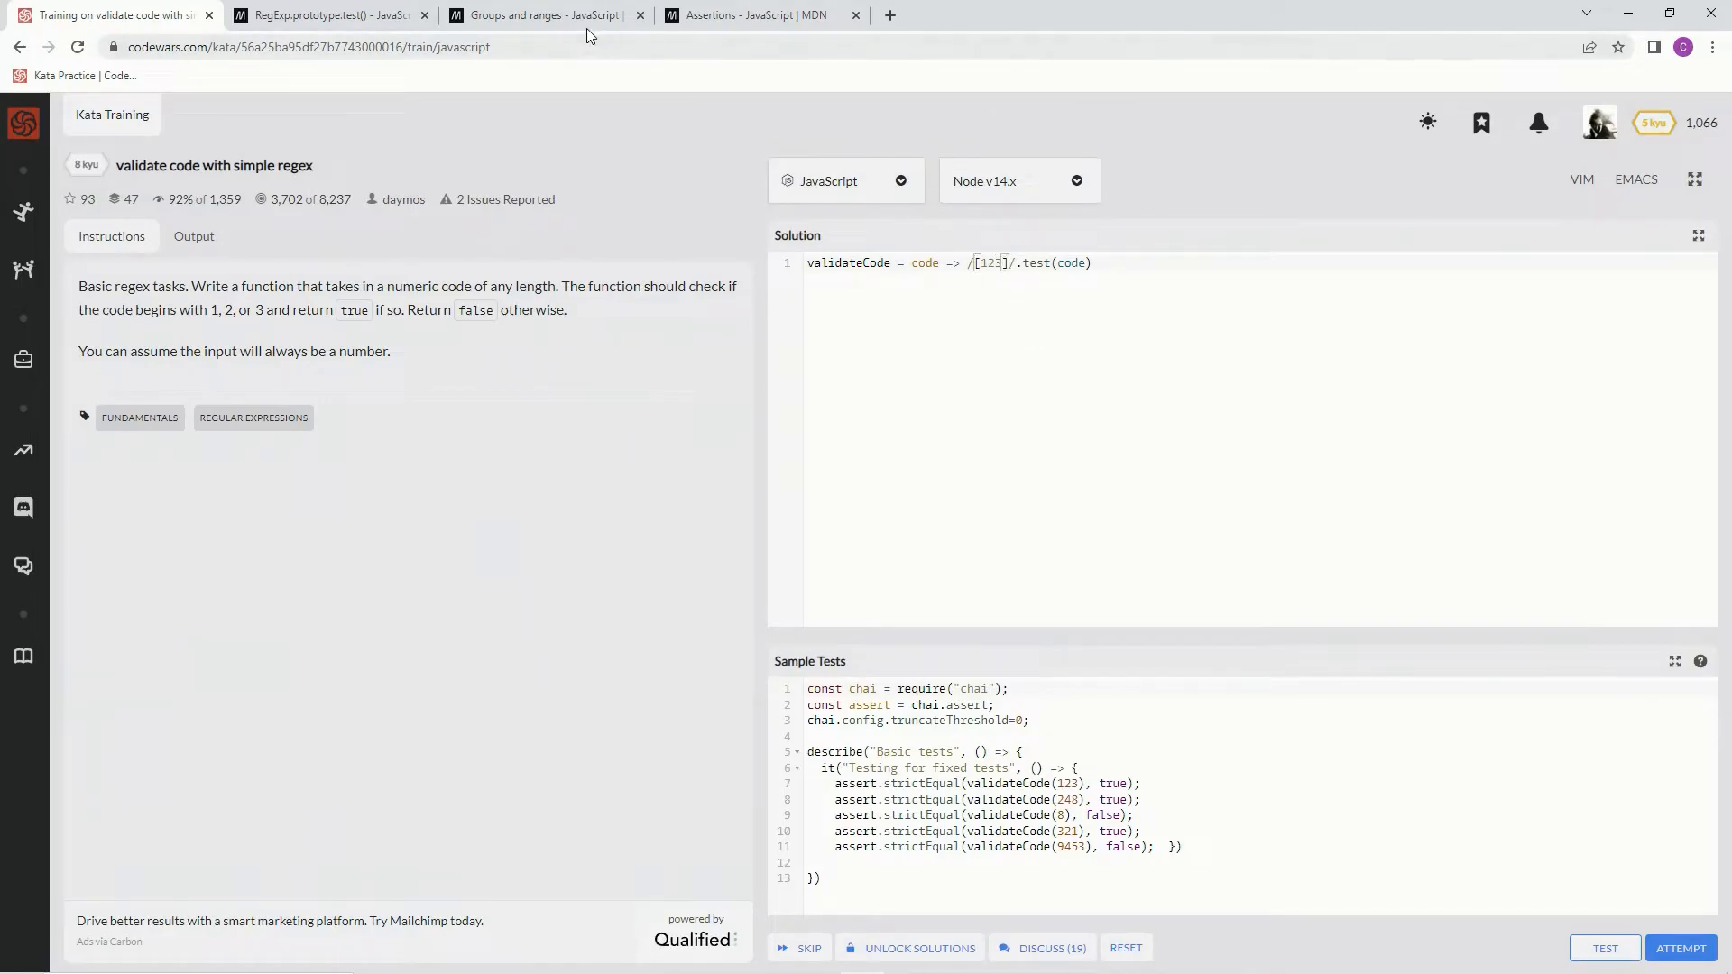
click(757, 14)
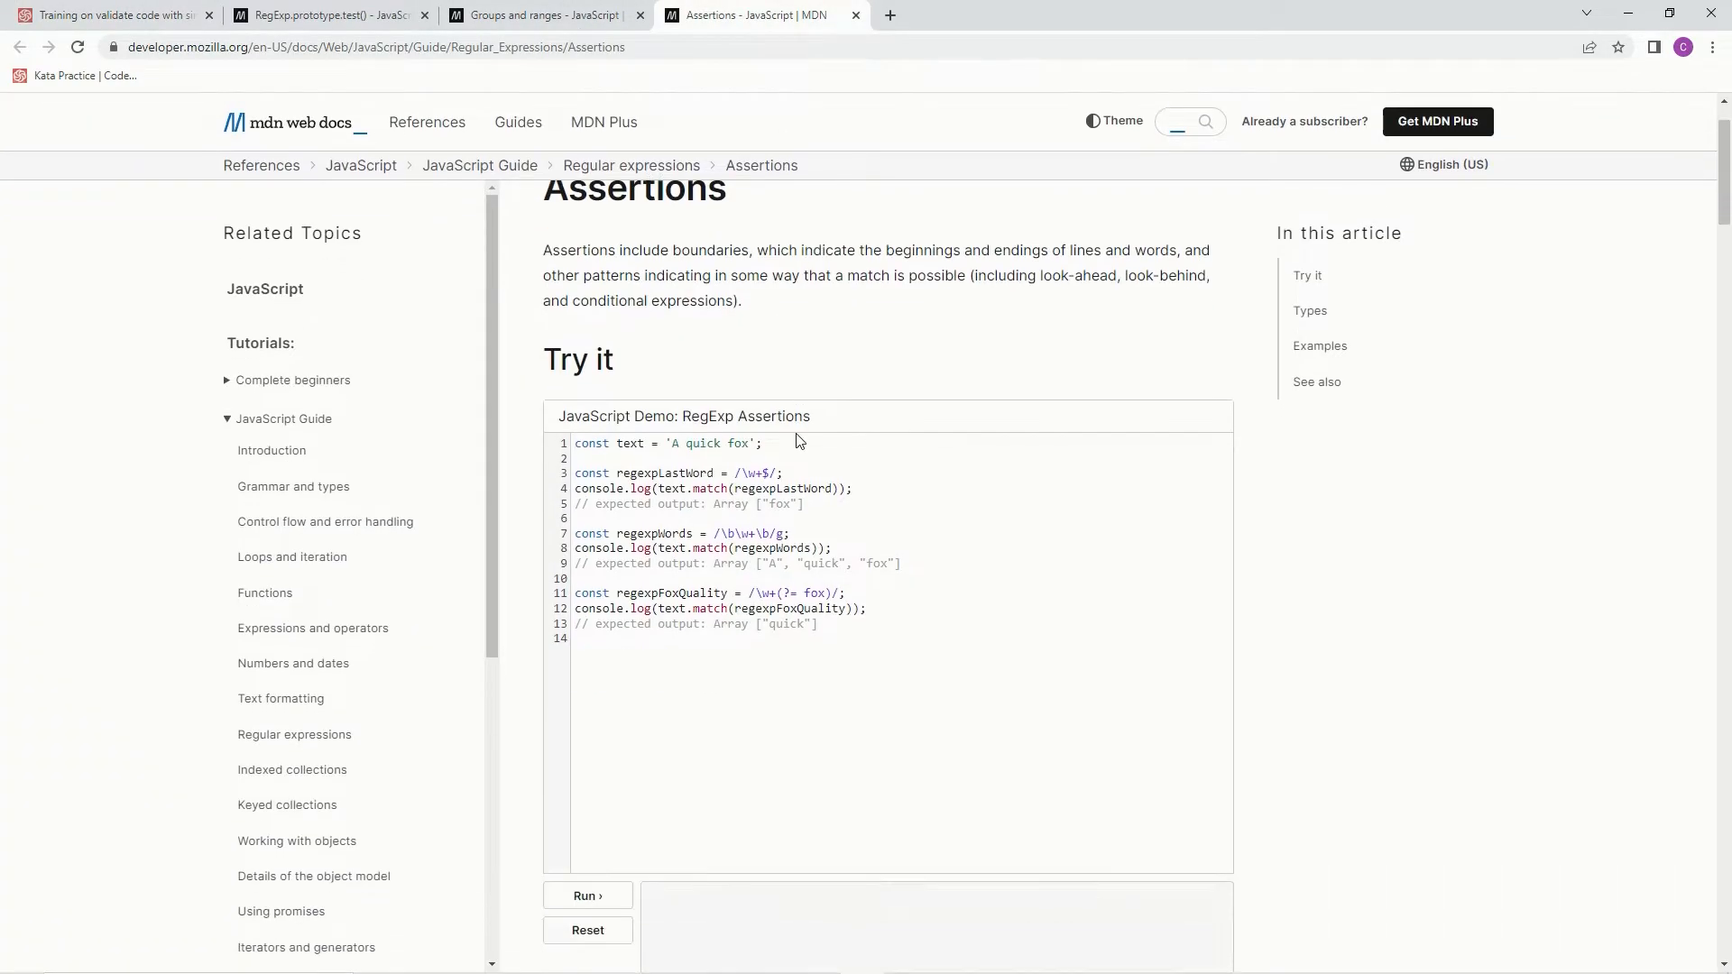
Look up the ^ beginning-of-input entry in MDN's assertion types table
click(1309, 310)
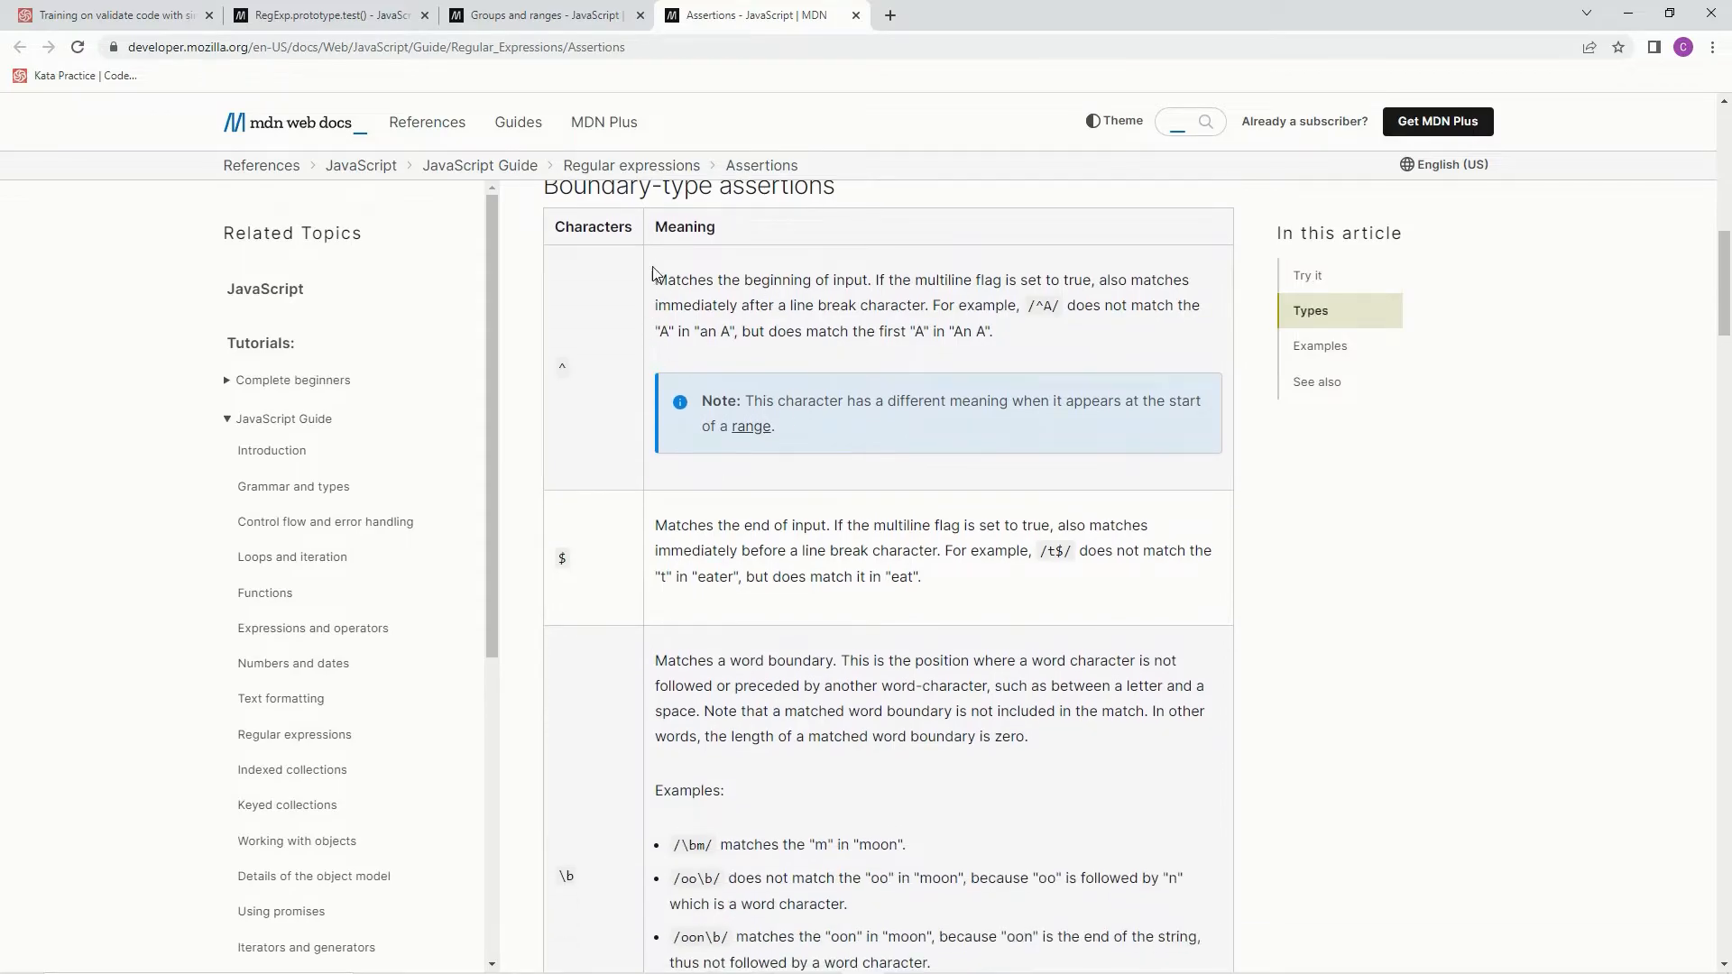
double_click(561, 366)
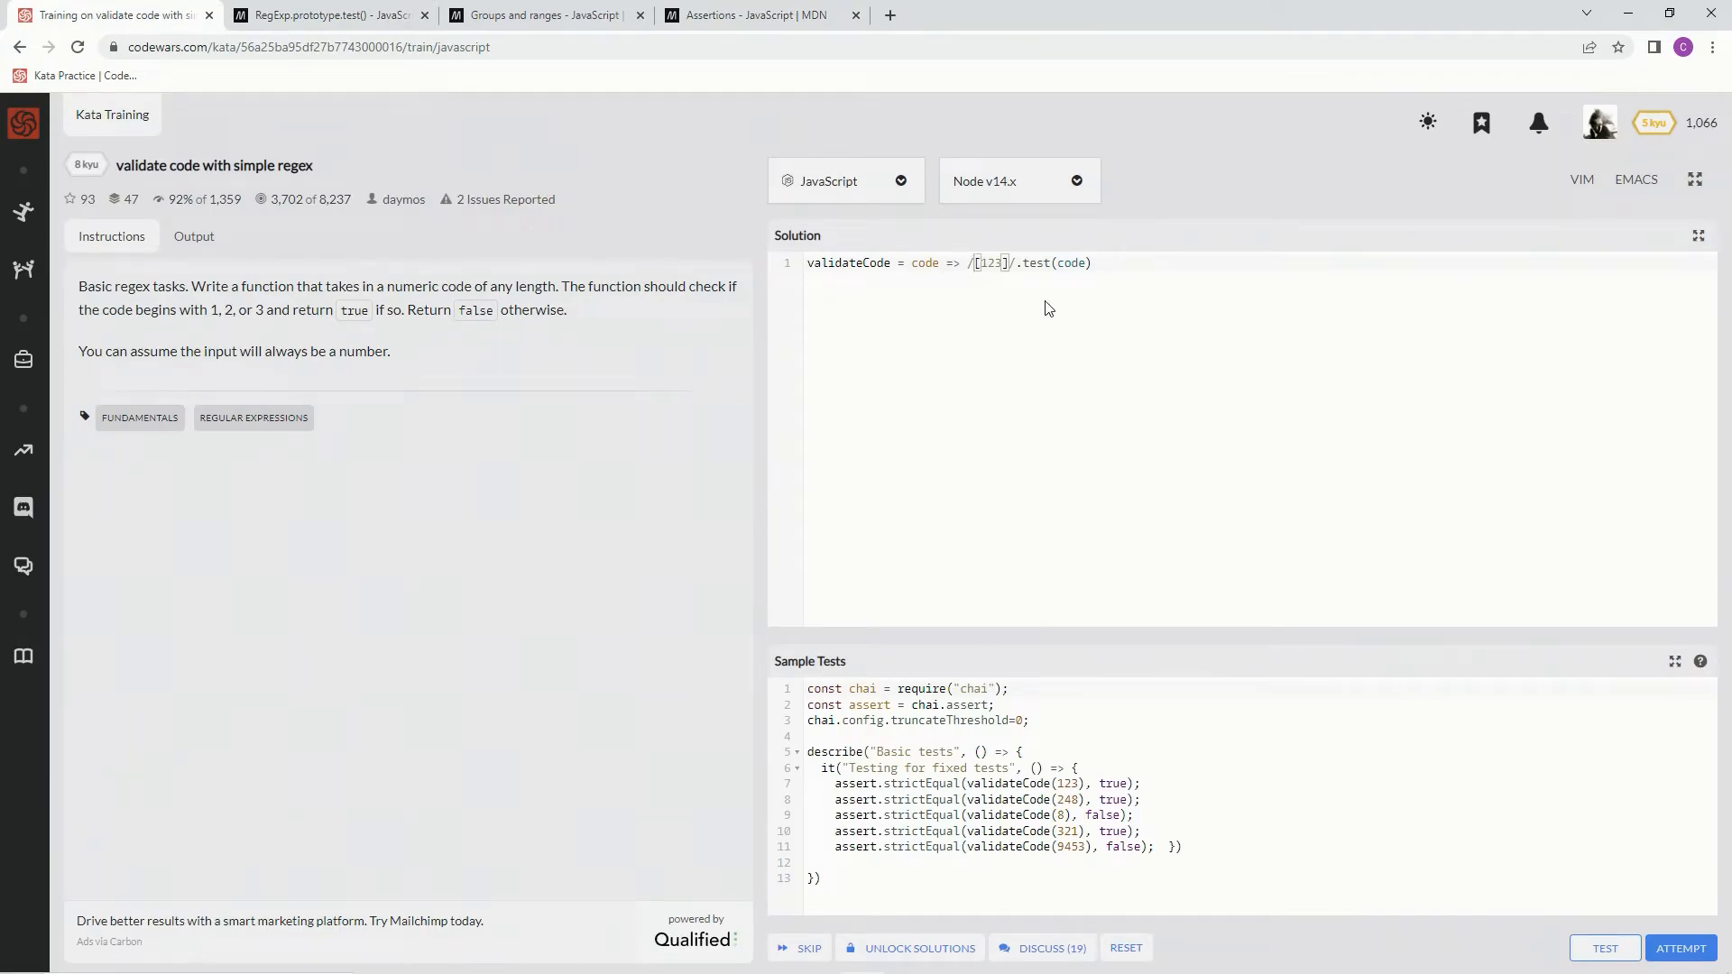
Anchor the regex with ^ so it reads /^[123]/, and return to the kata
text(^)
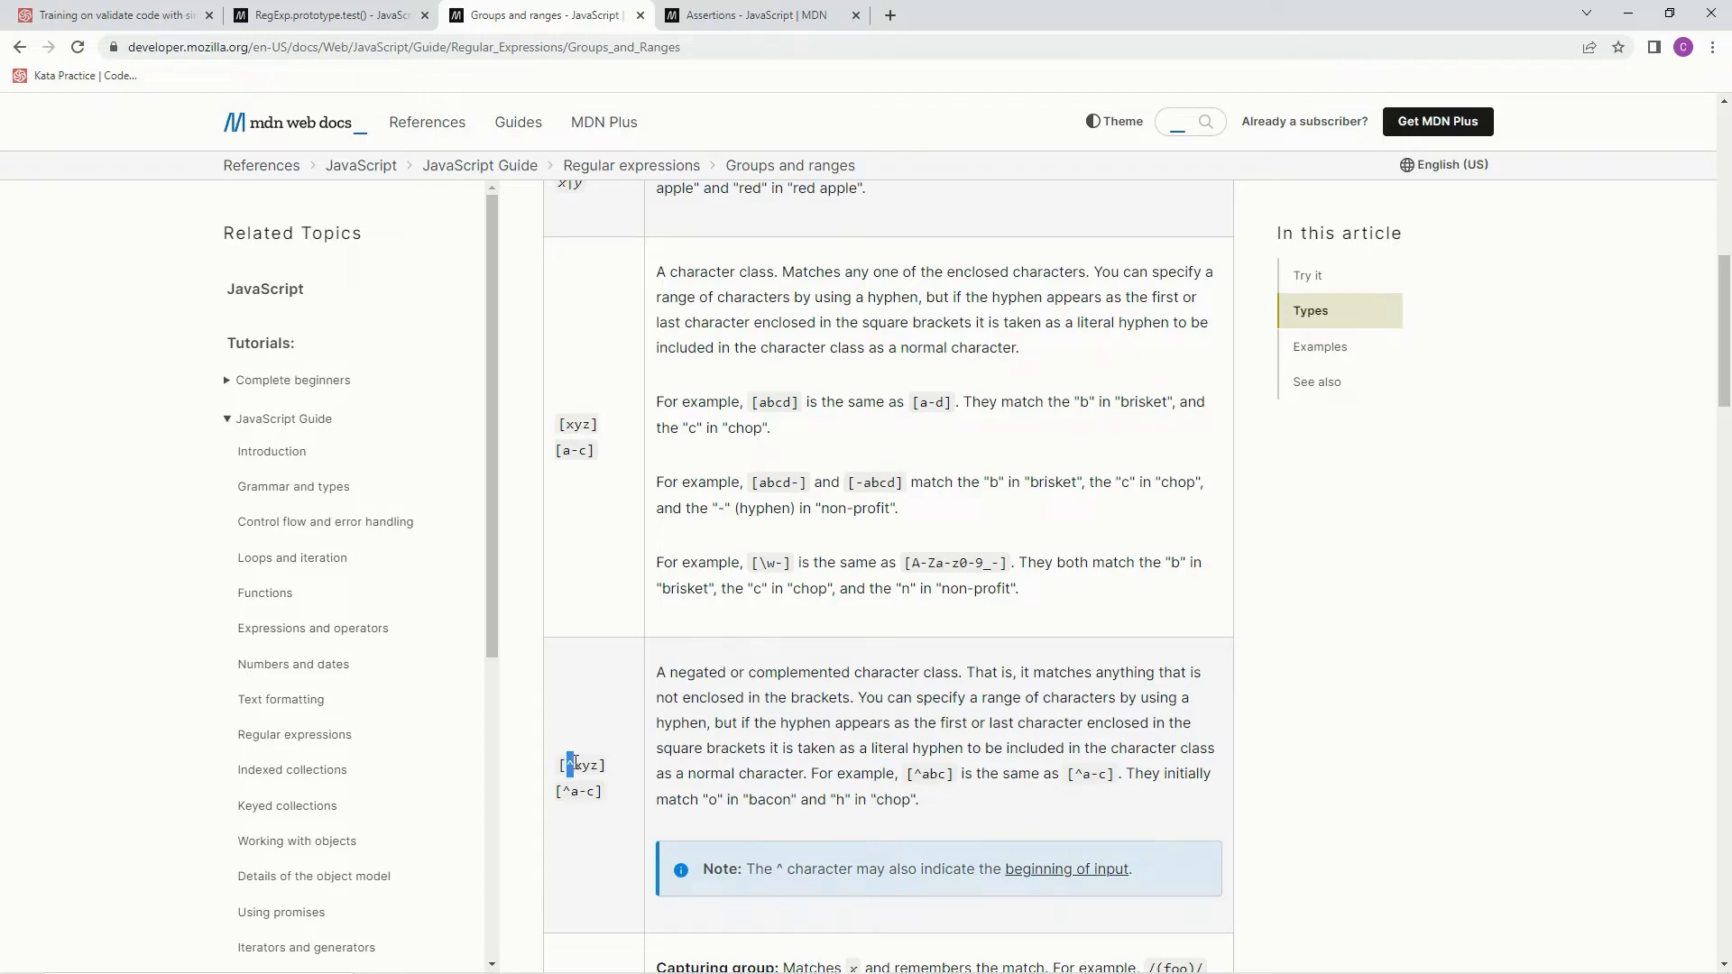
click(110, 14)
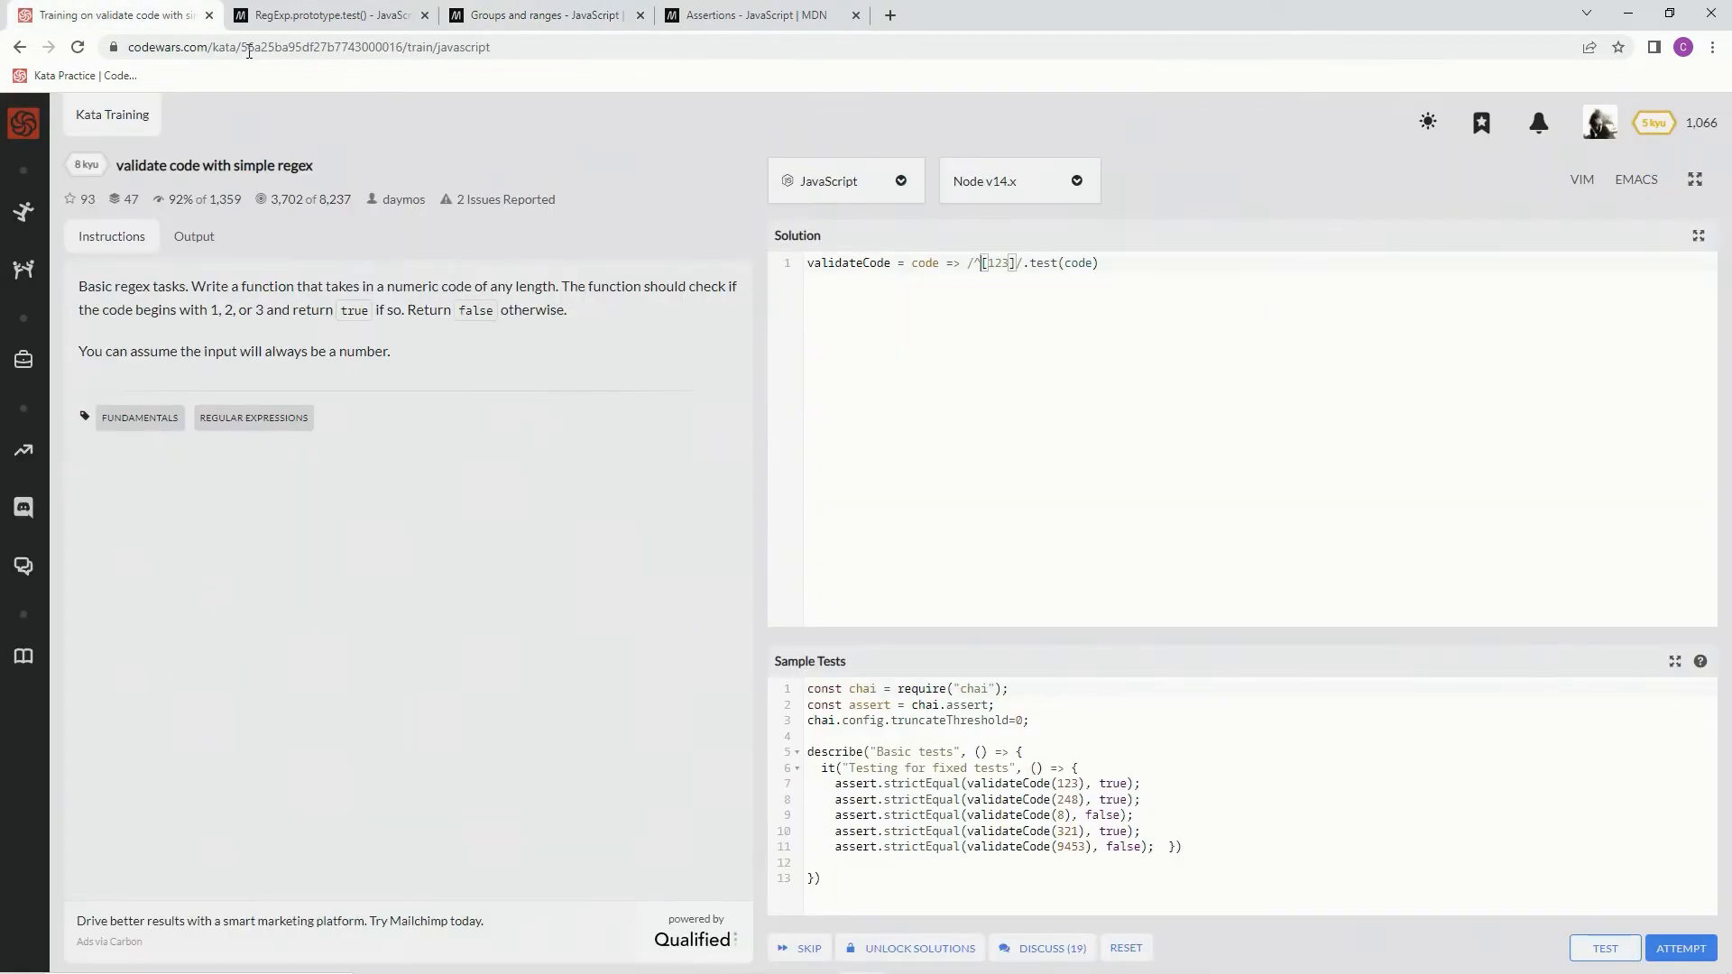
mouse_move(1604, 948)
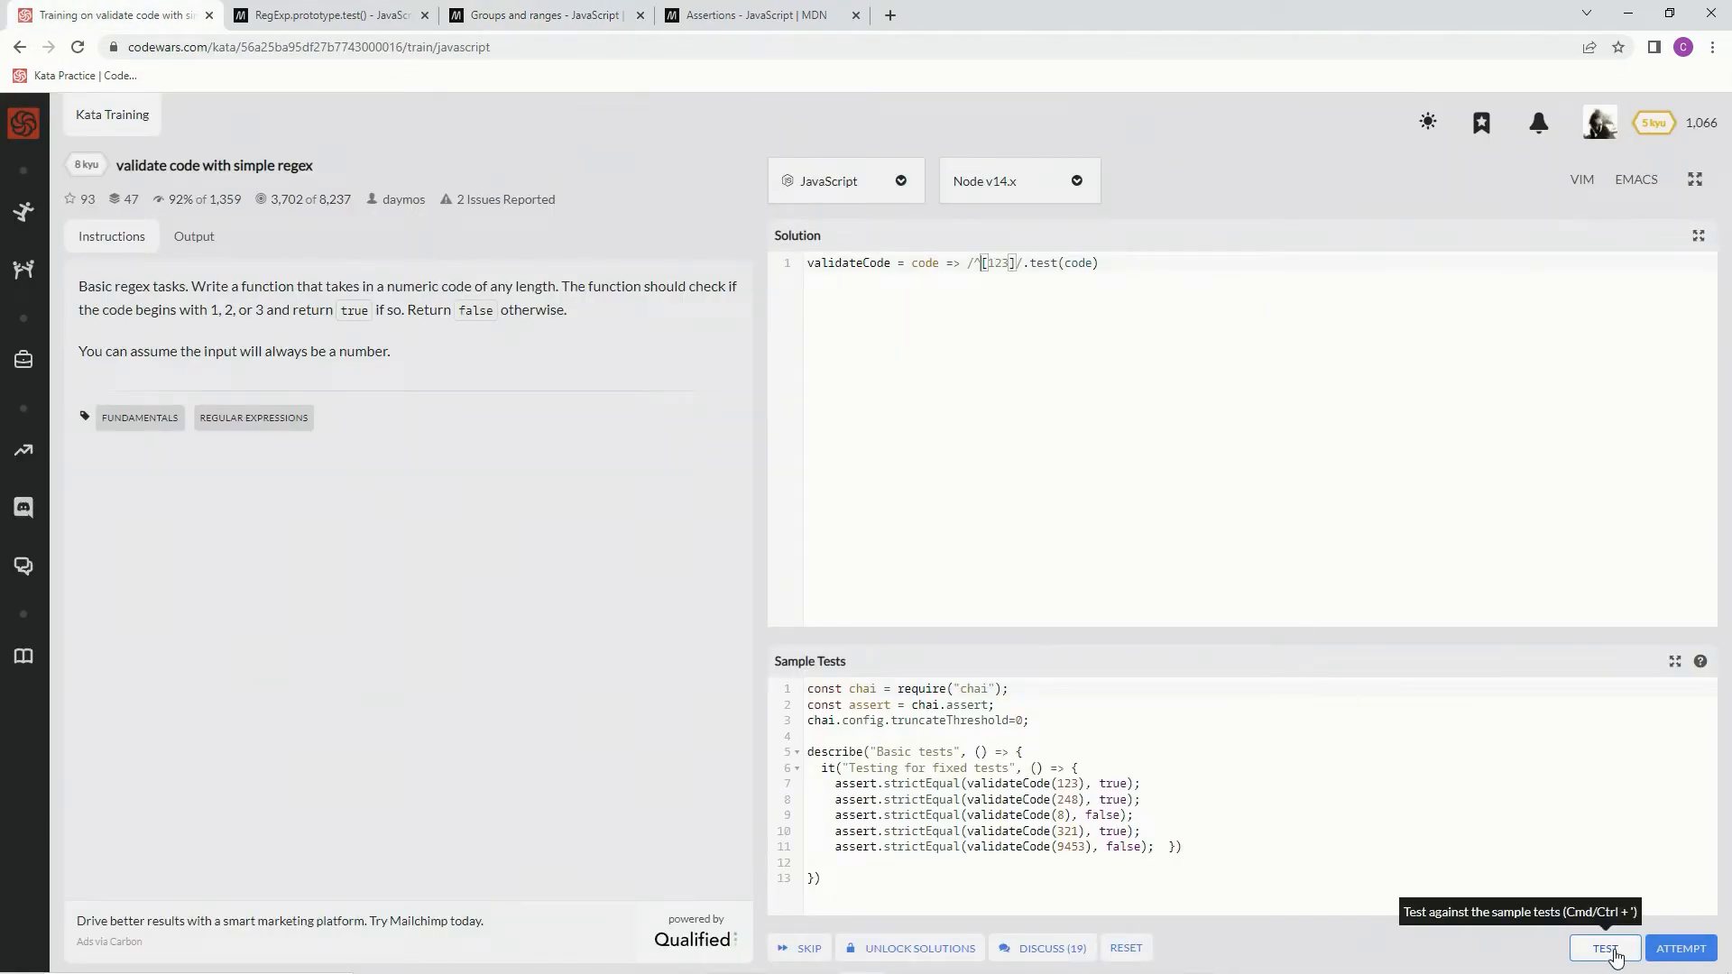
Run the sample tests and full attempt on /^[123]/.test(code), then submit it
click(1604, 948)
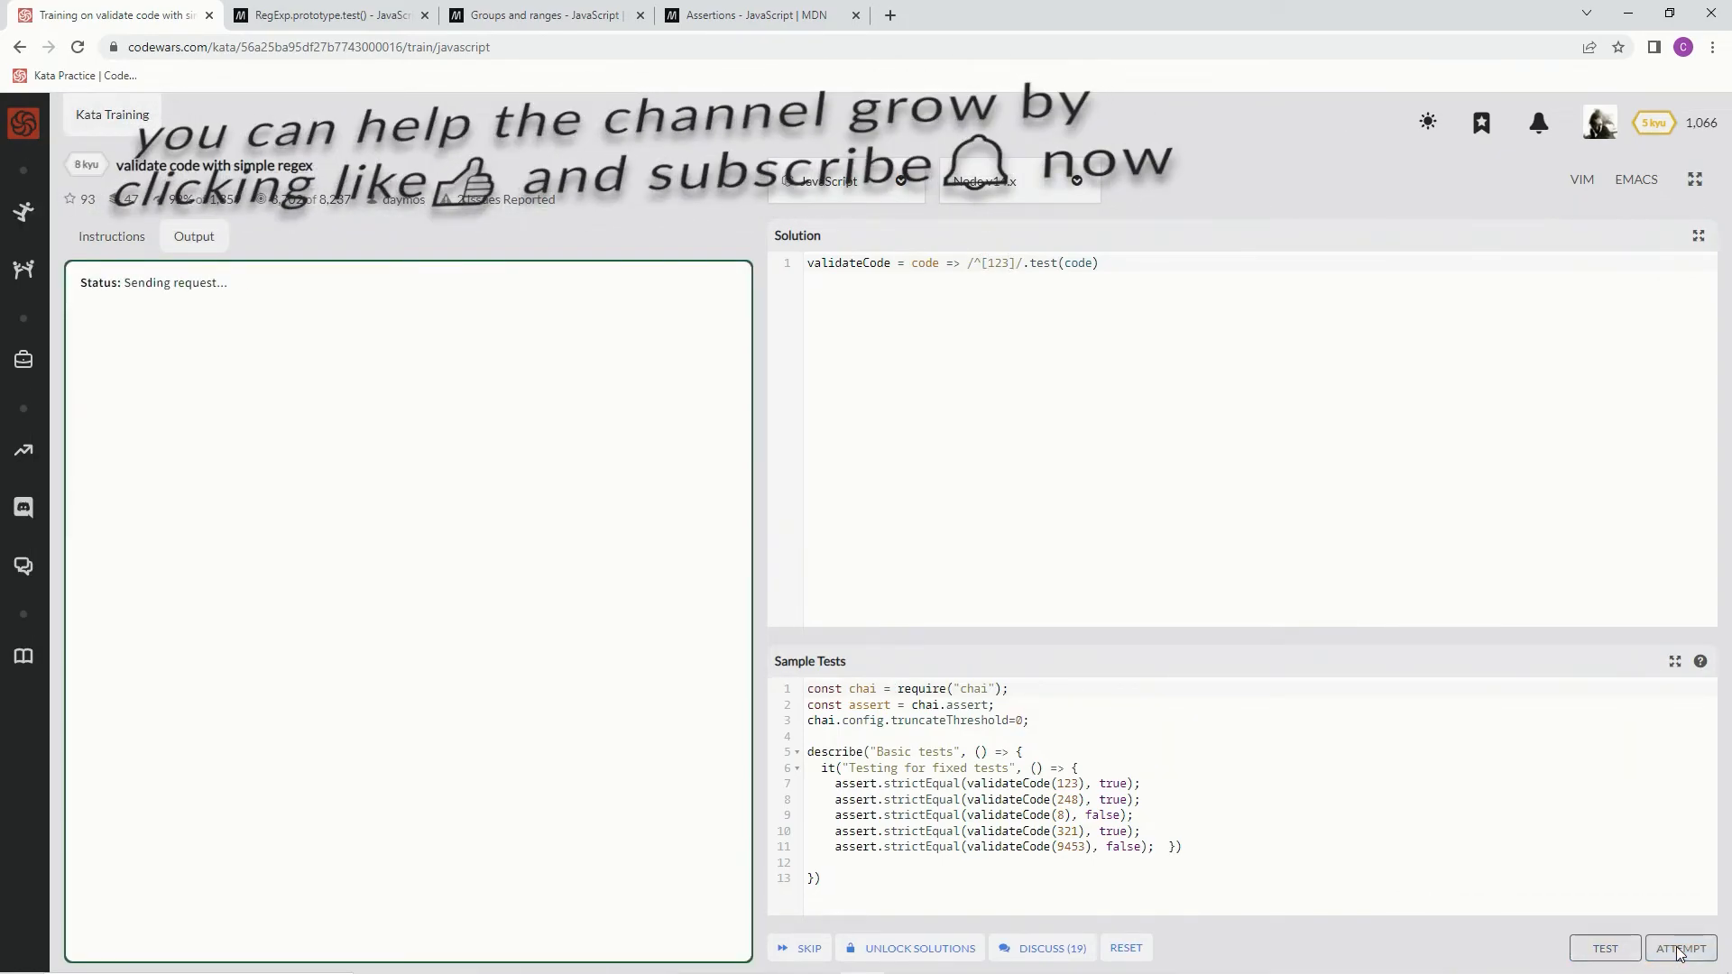
click(1680, 948)
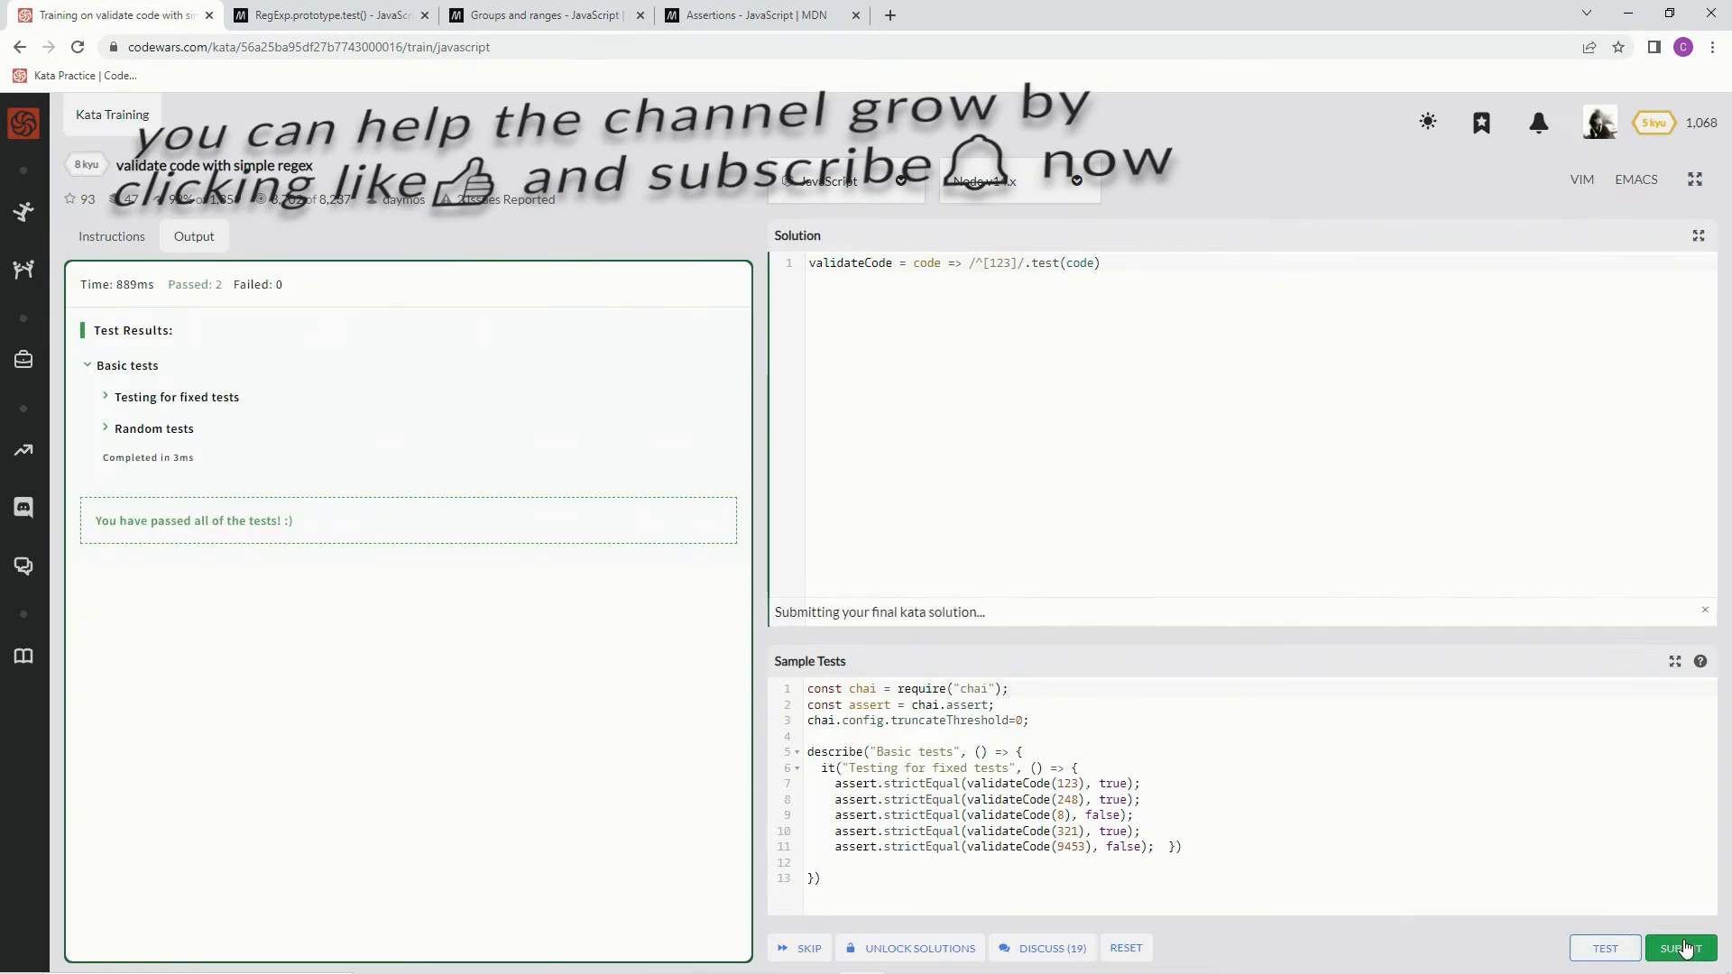
click(1679, 948)
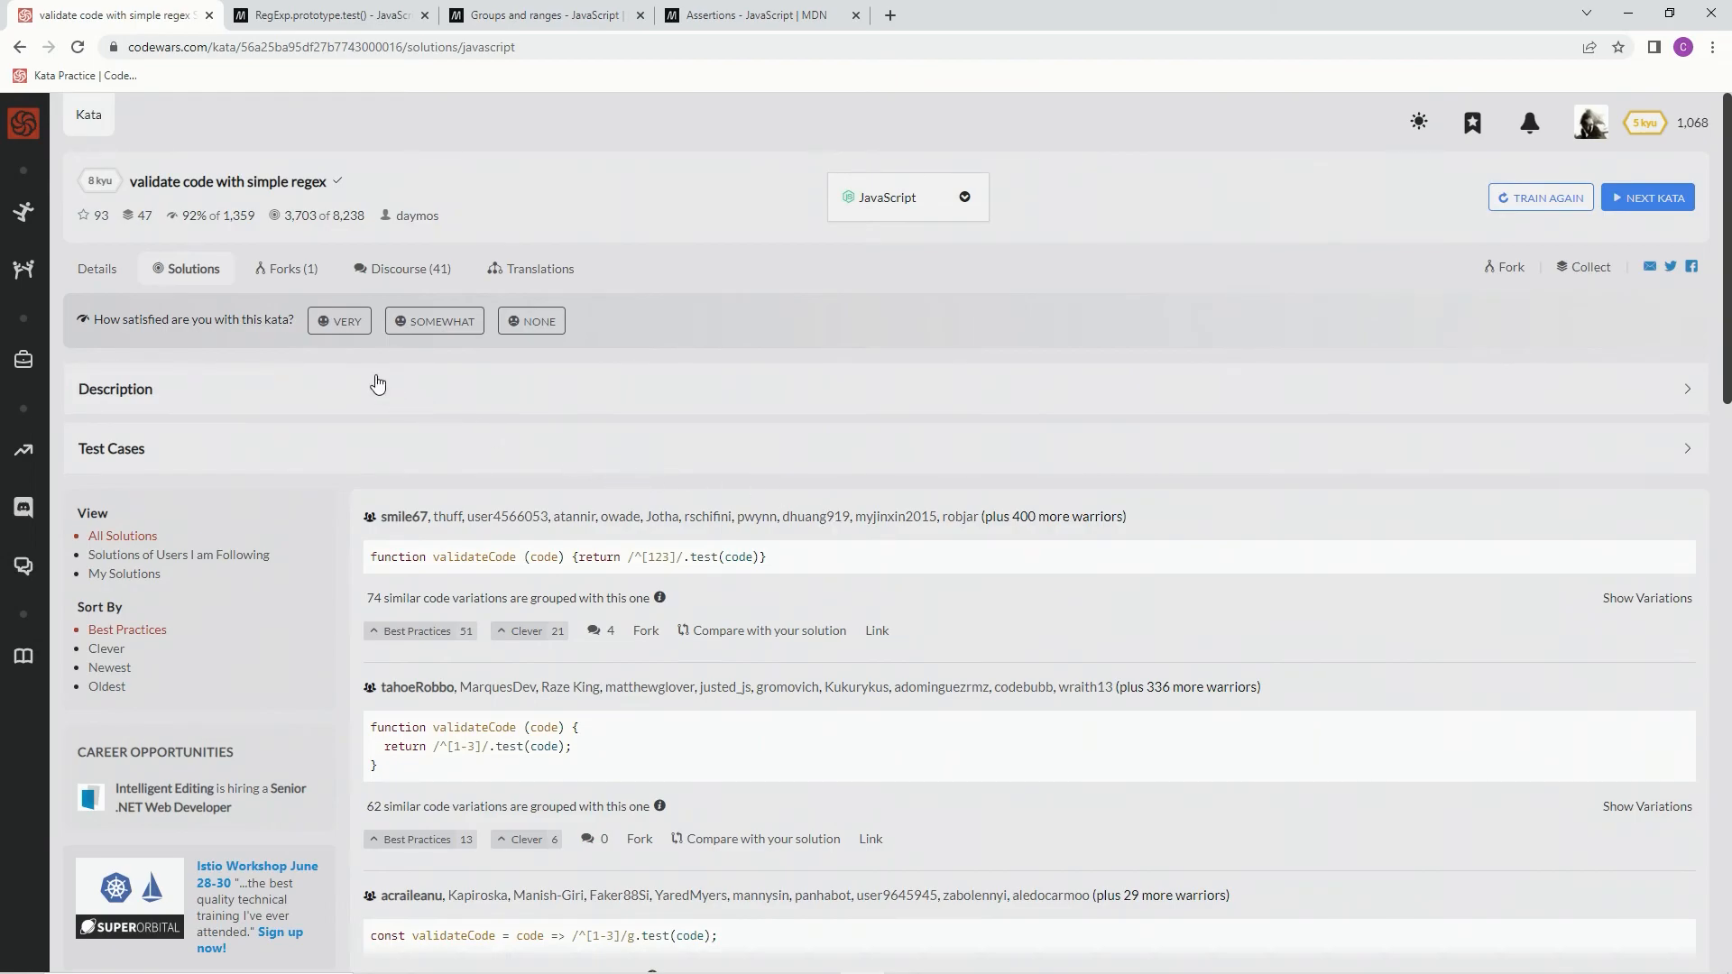
Rate the kata Very satisfying, filter to My Solutions, and vote it Best Practices
click(339, 321)
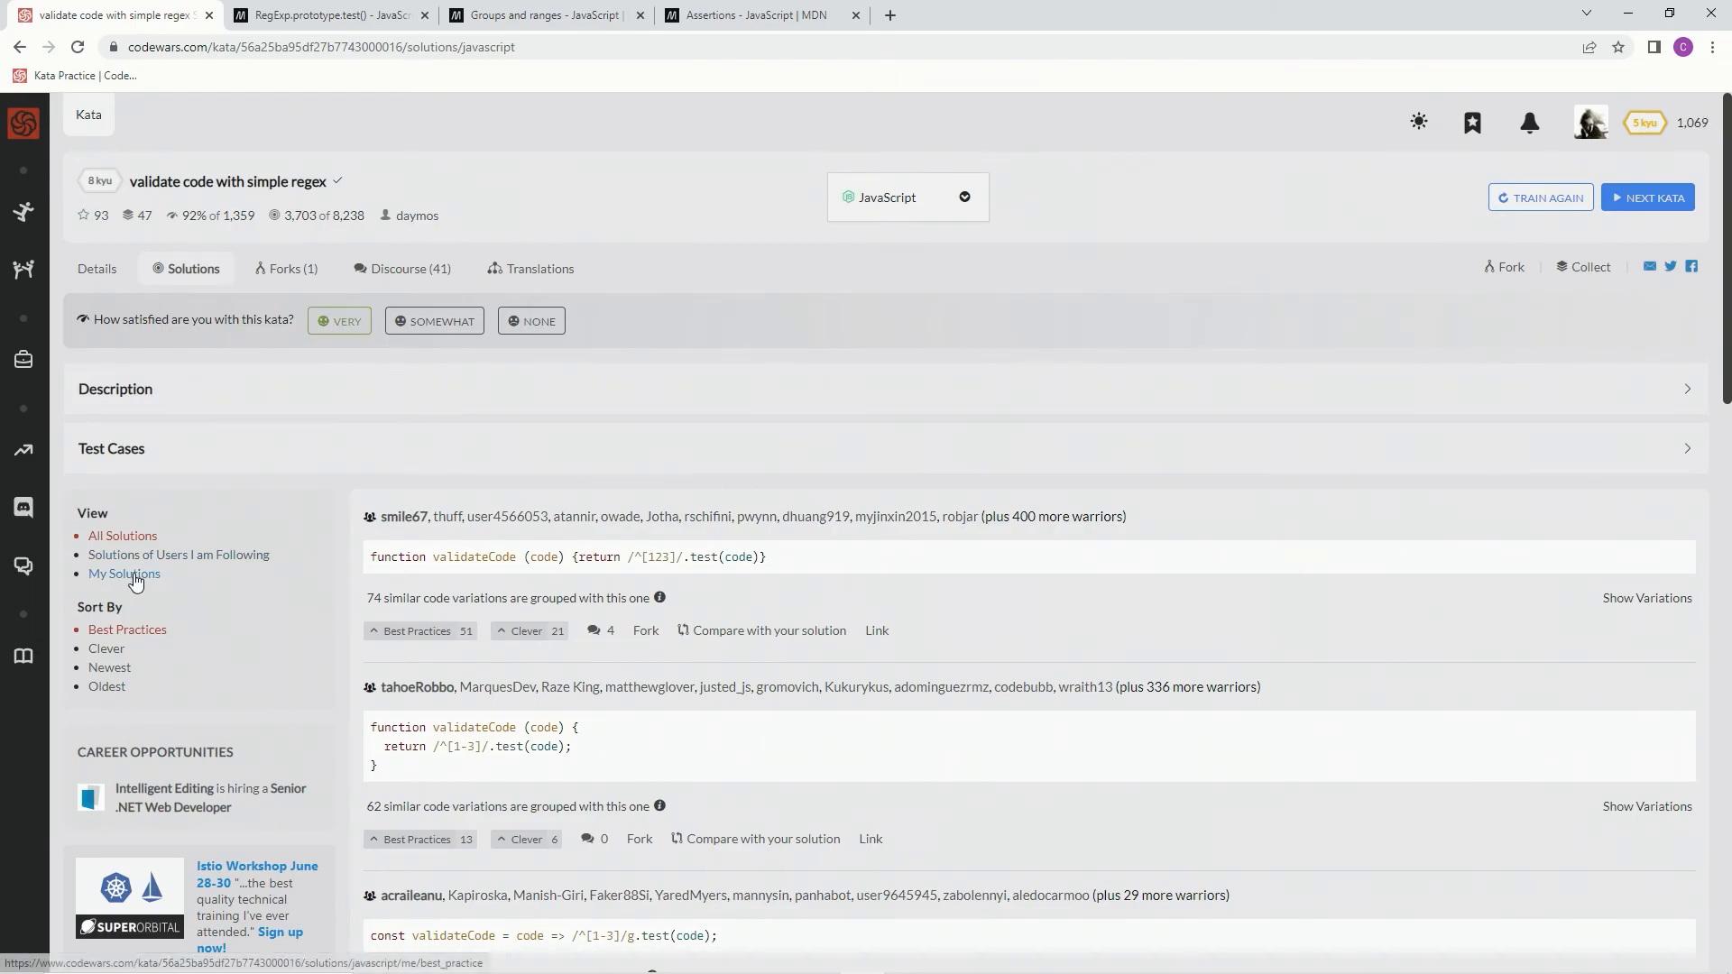
click(124, 574)
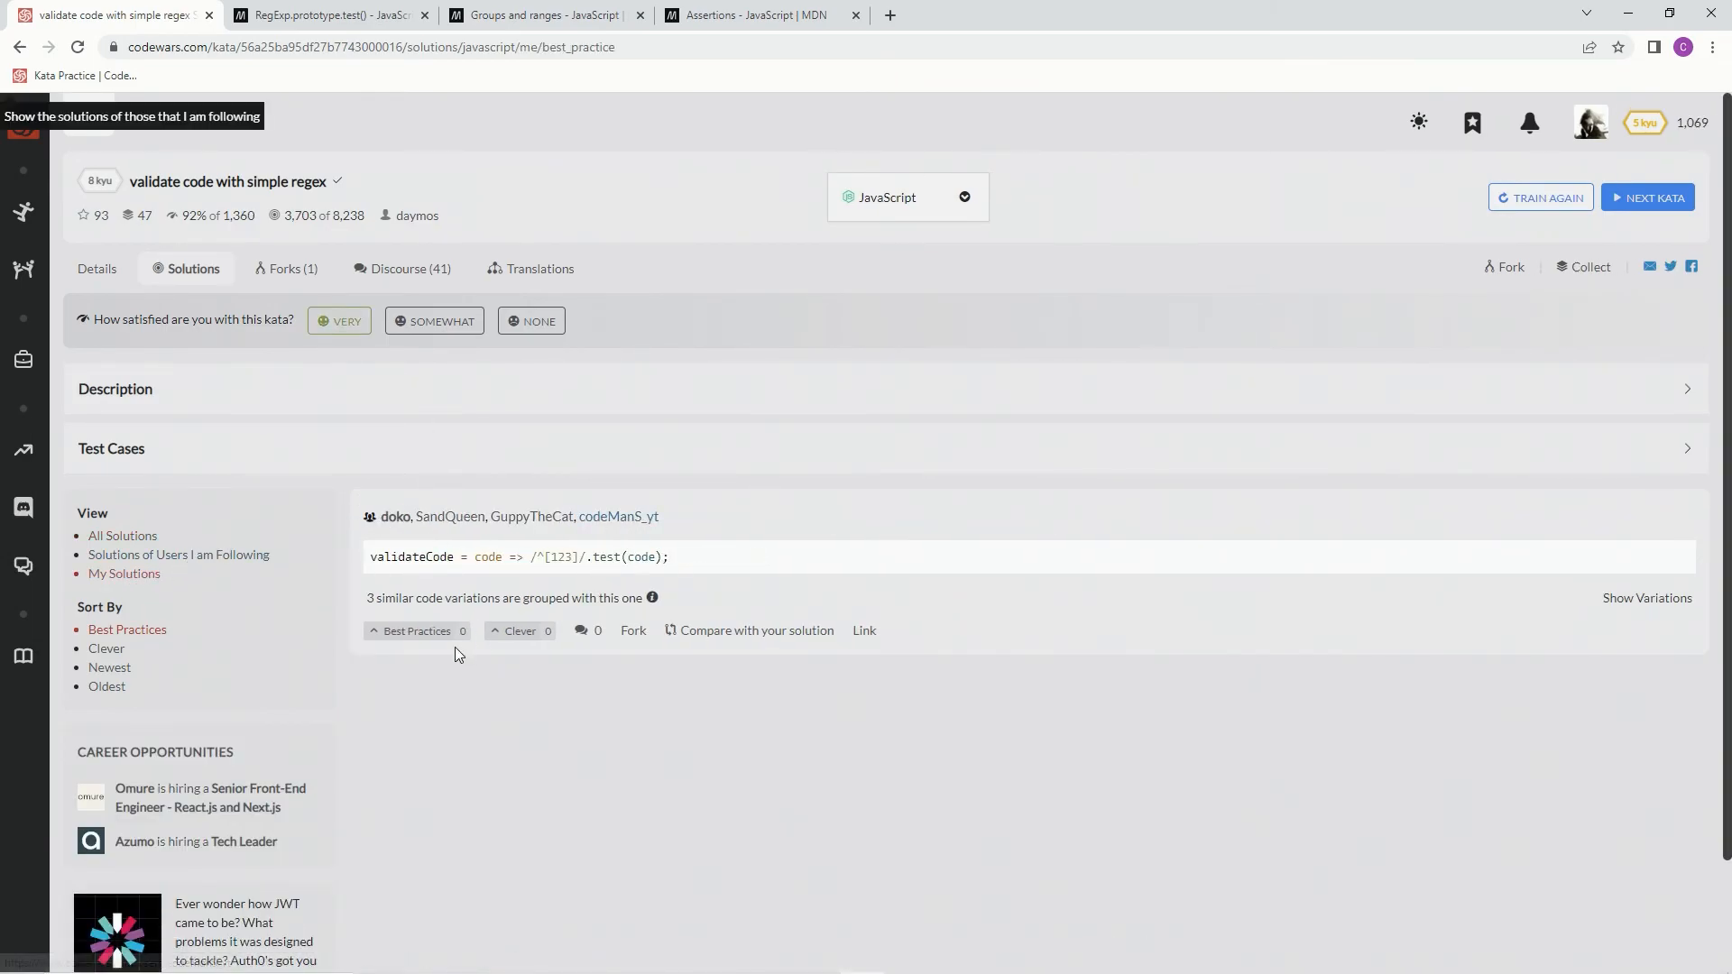
click(417, 629)
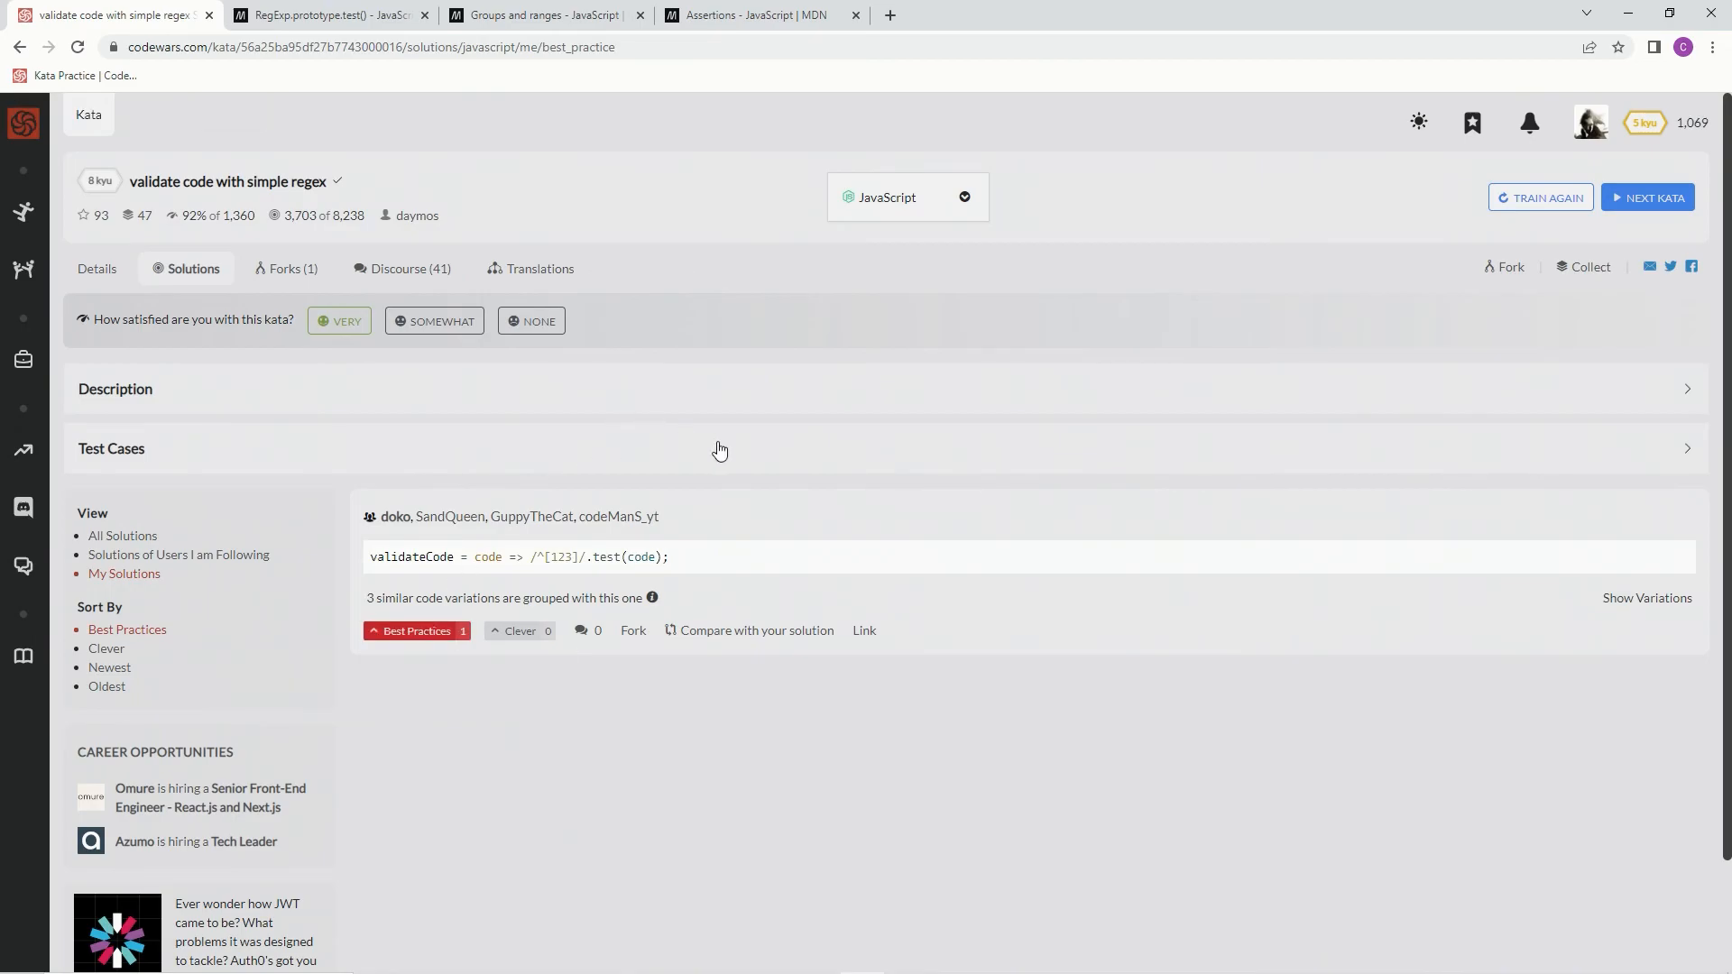